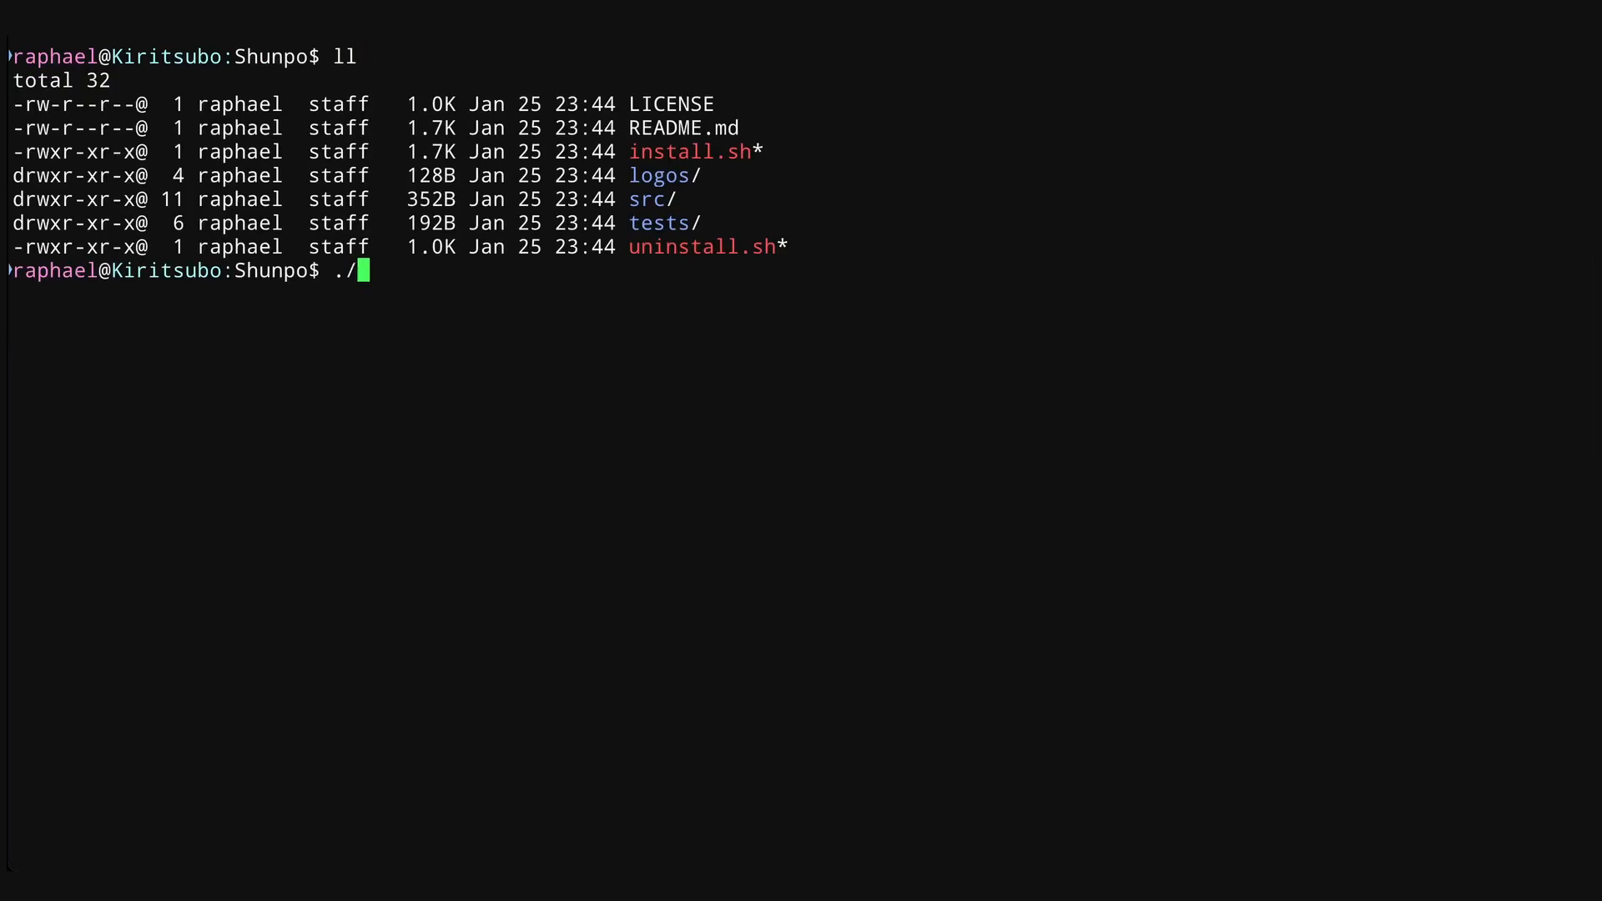
type("install.sh")
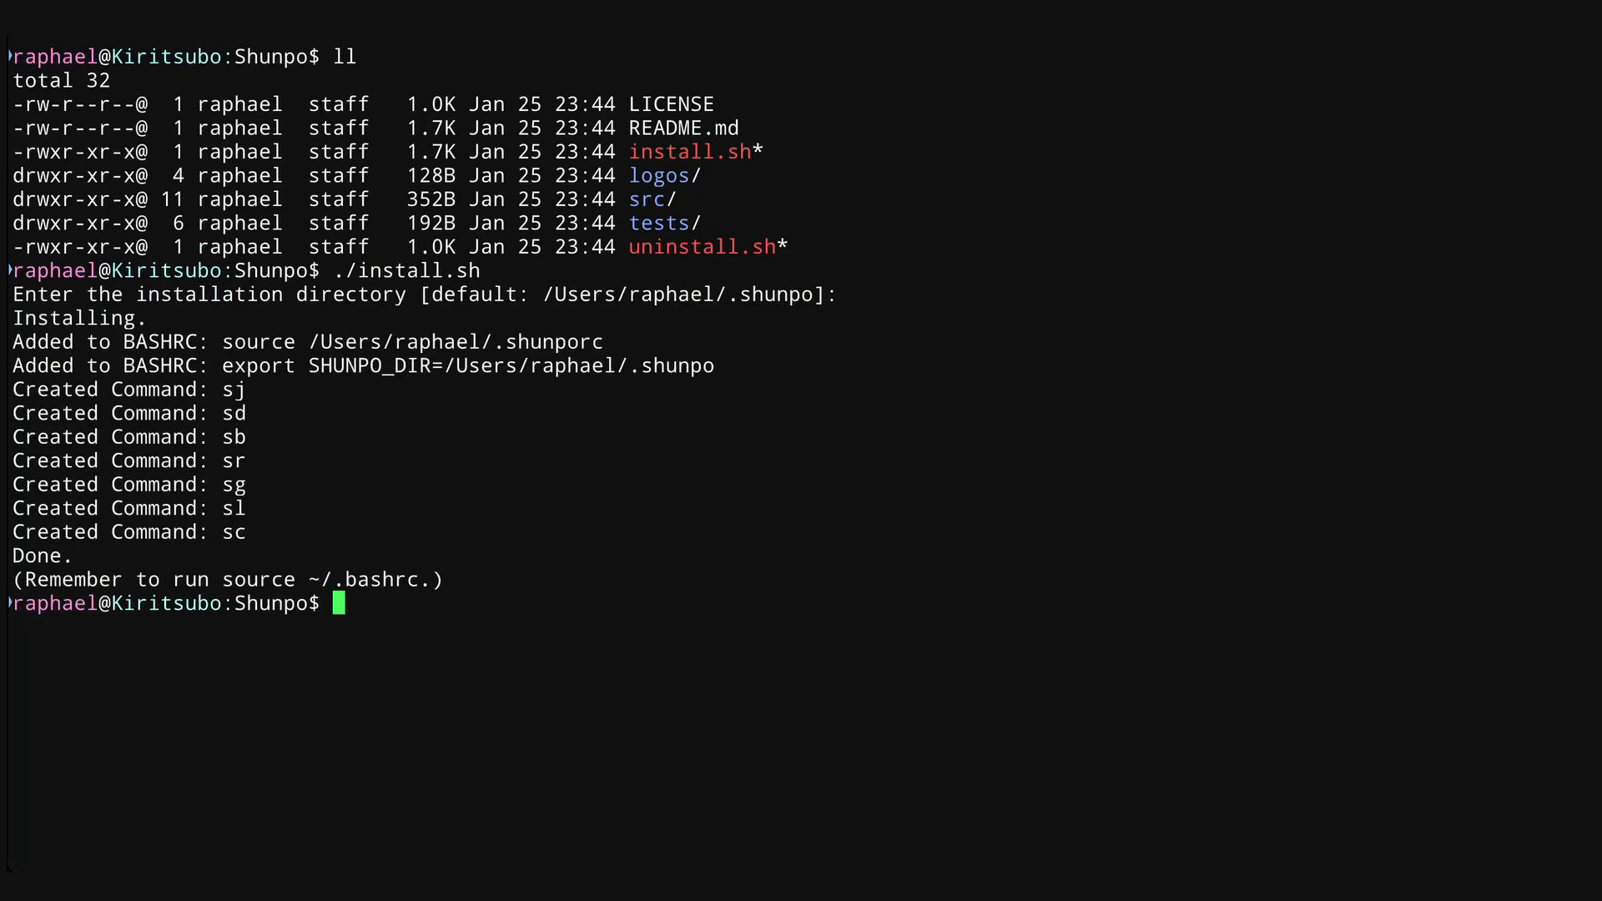
type("source ~")
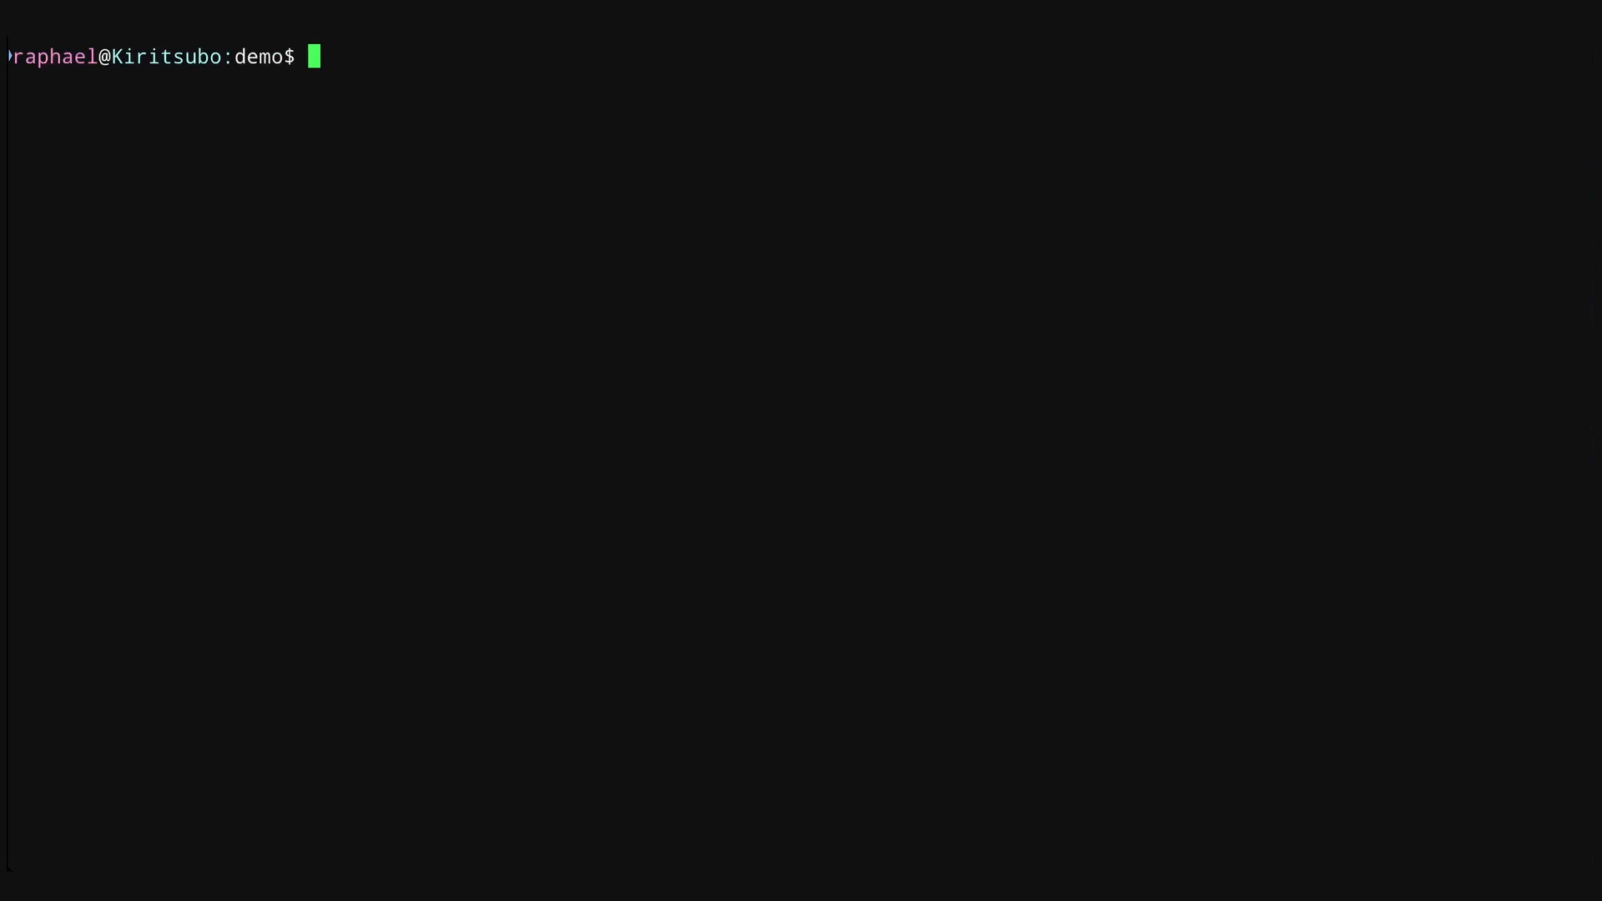
type("ls")
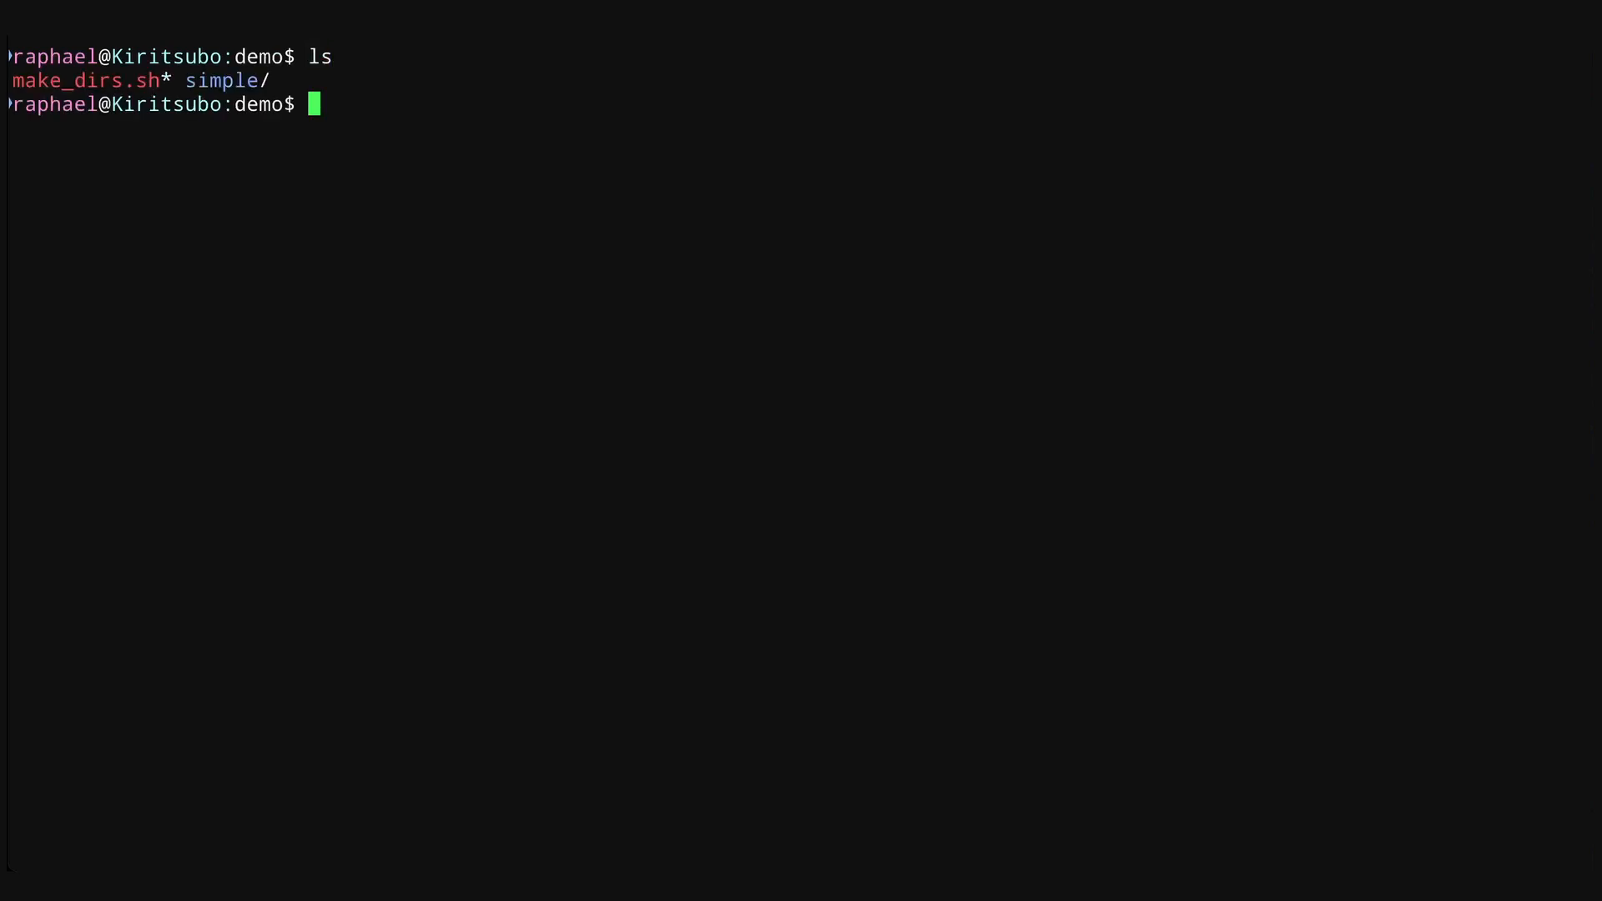
type("tree simple/")
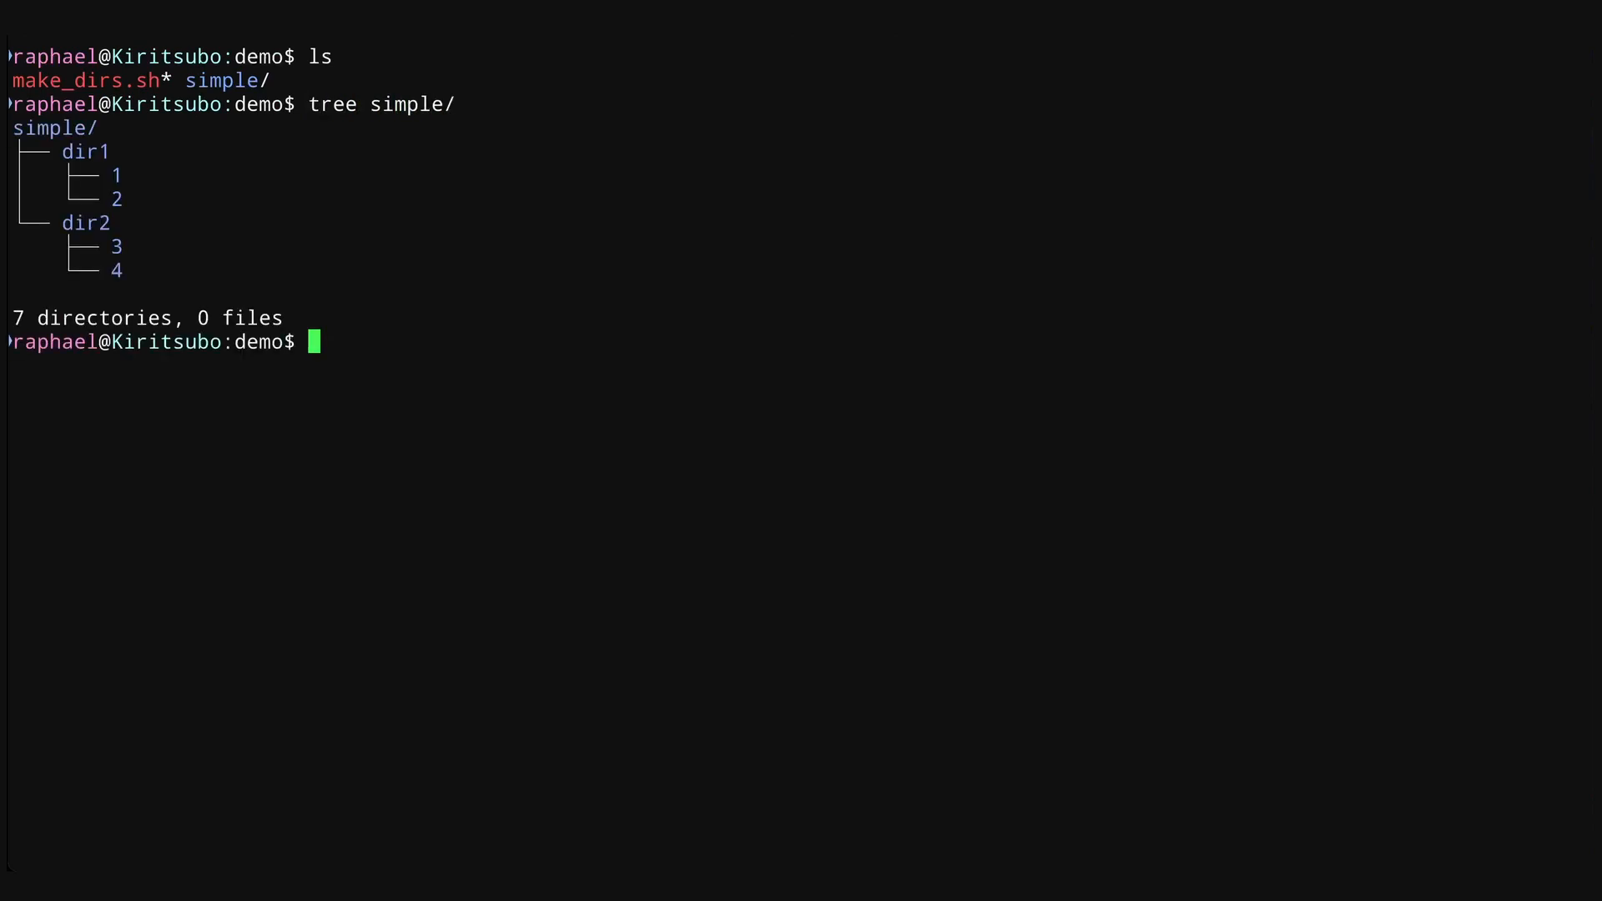
type("cd")
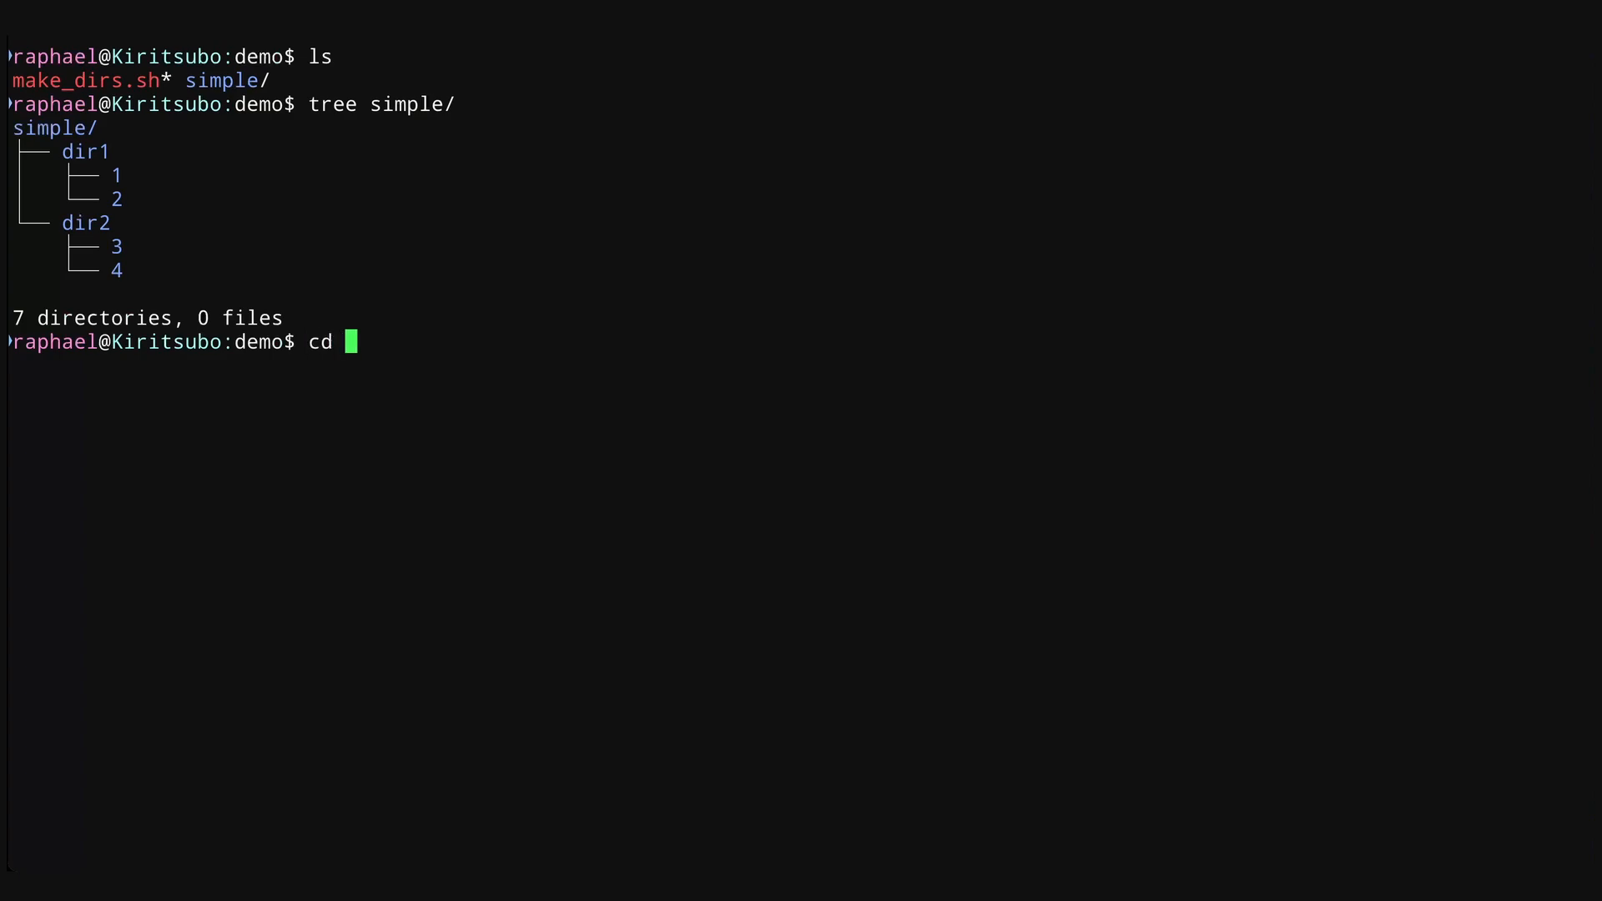
type("simple/dir")
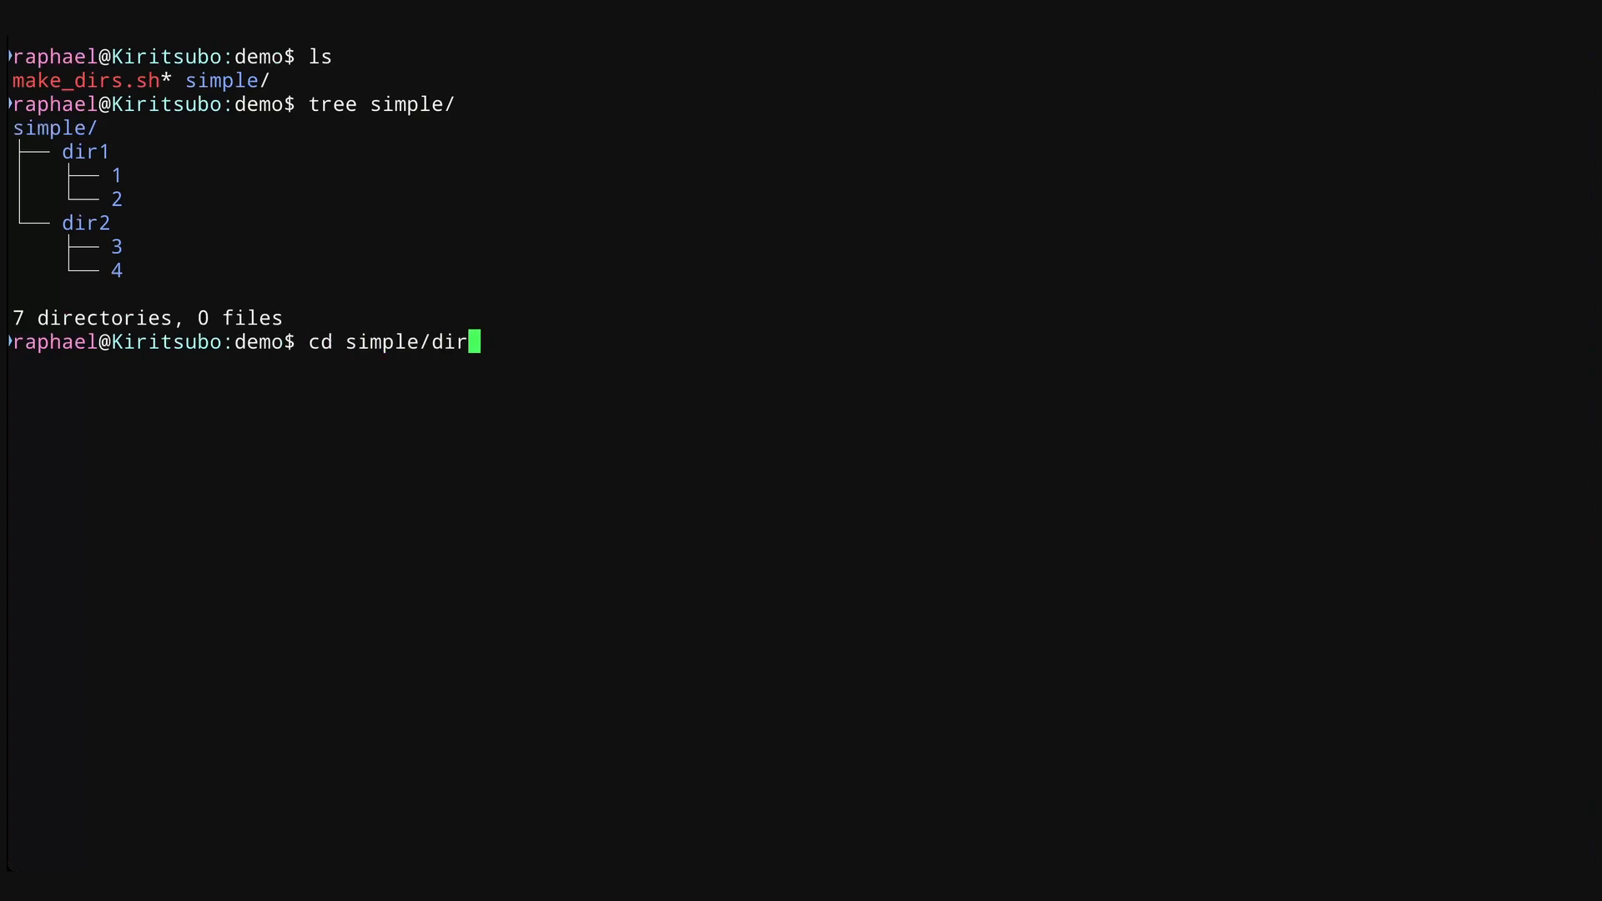
type("1/2/")
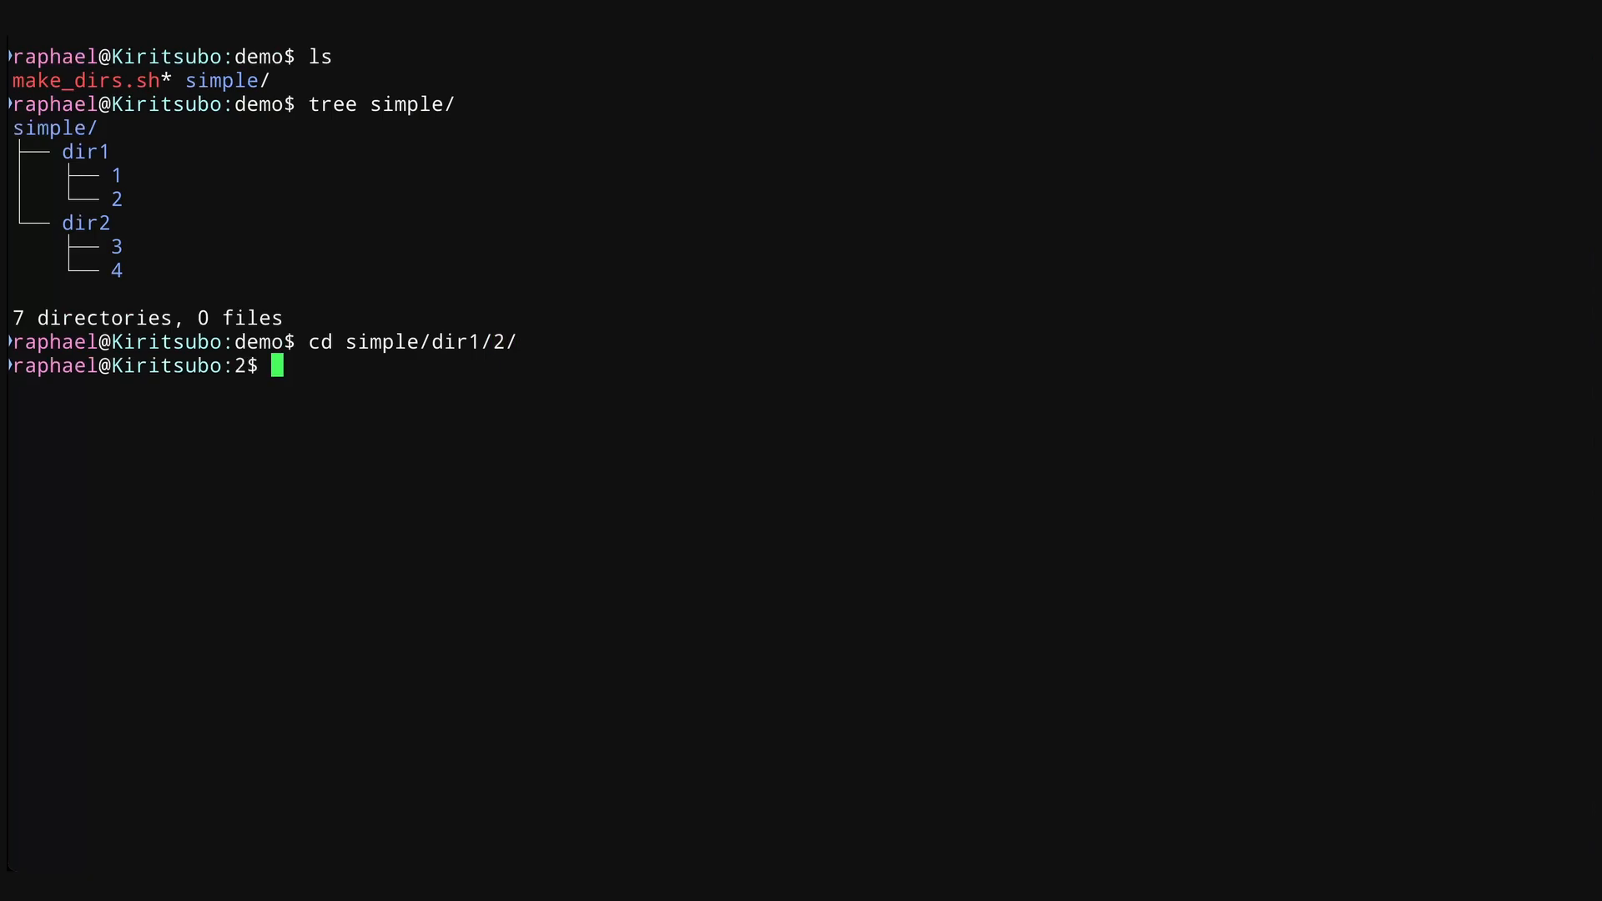
type("sb")
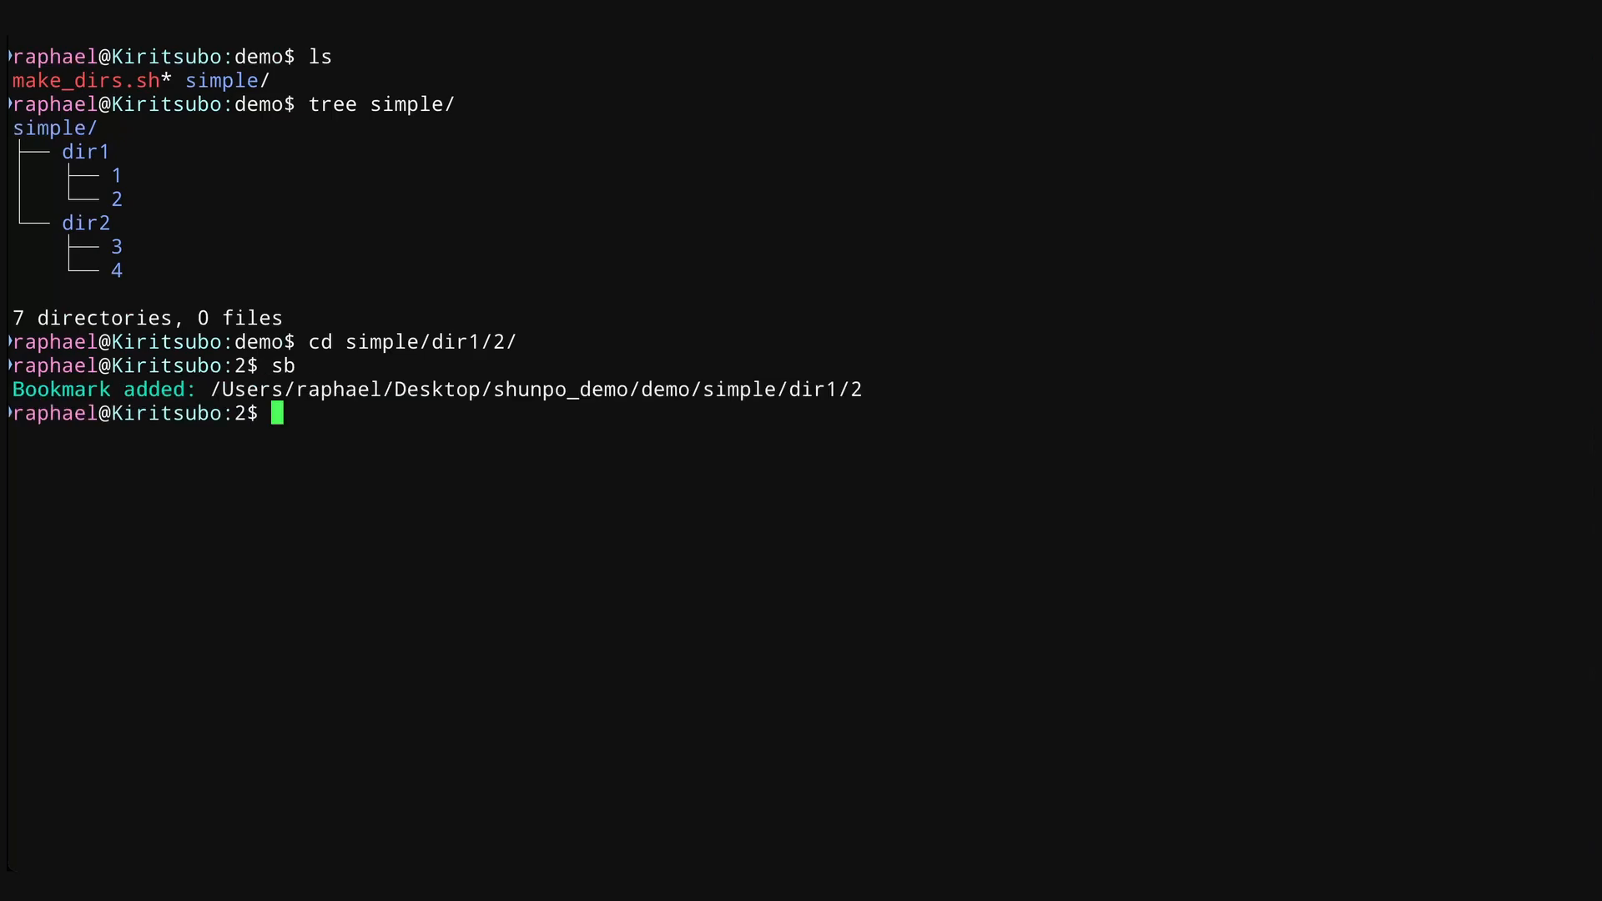
type("cd ../../../")
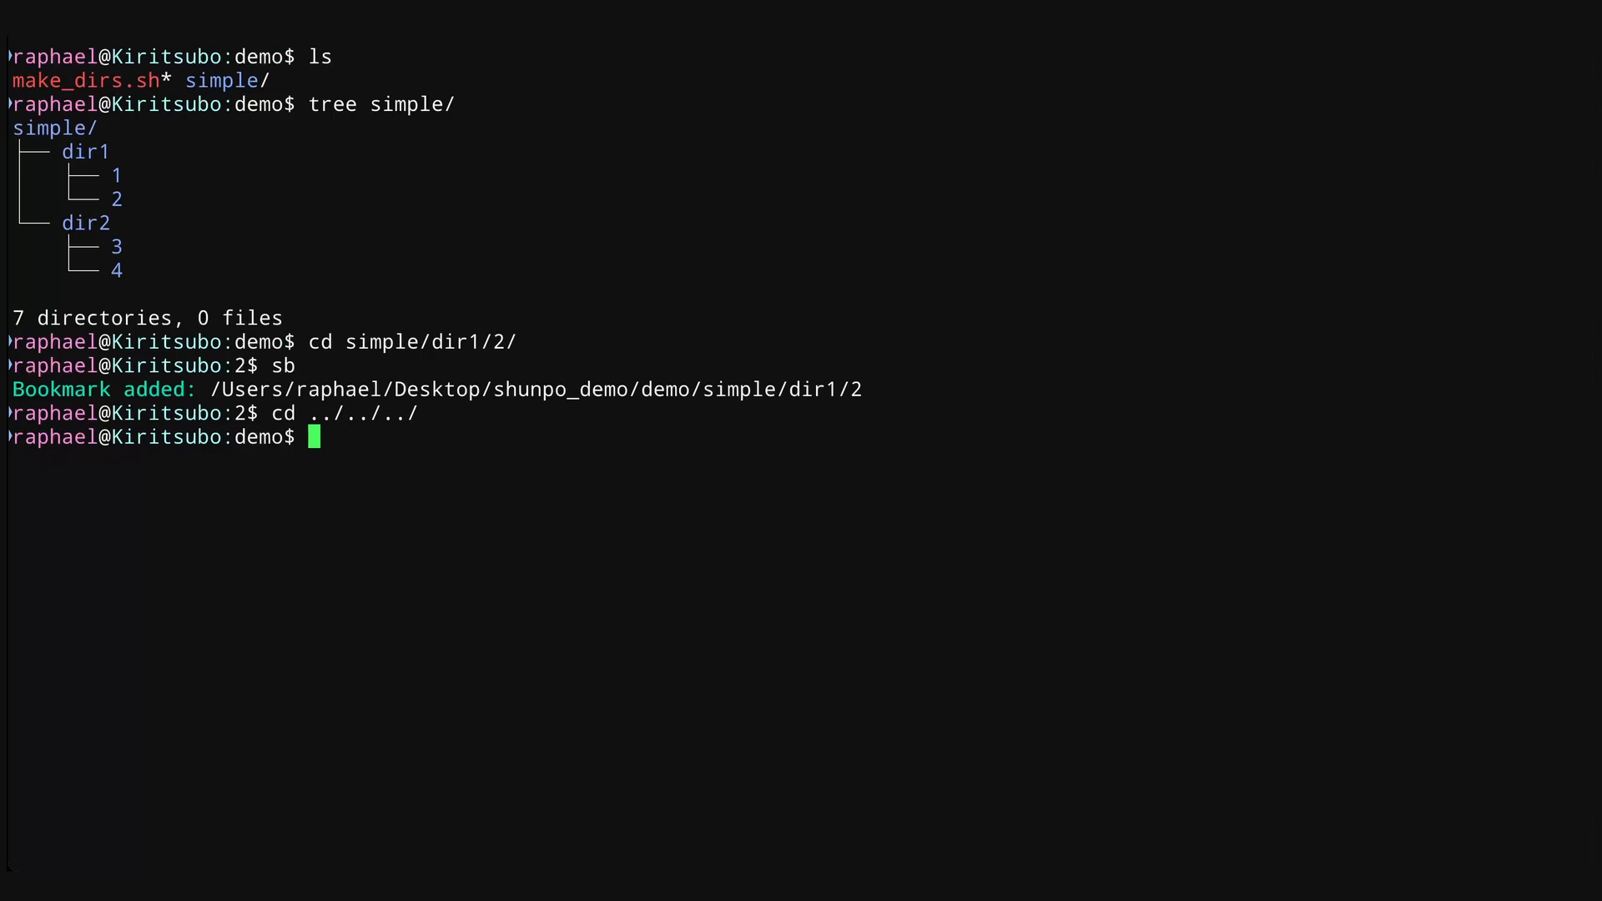
type("sg")
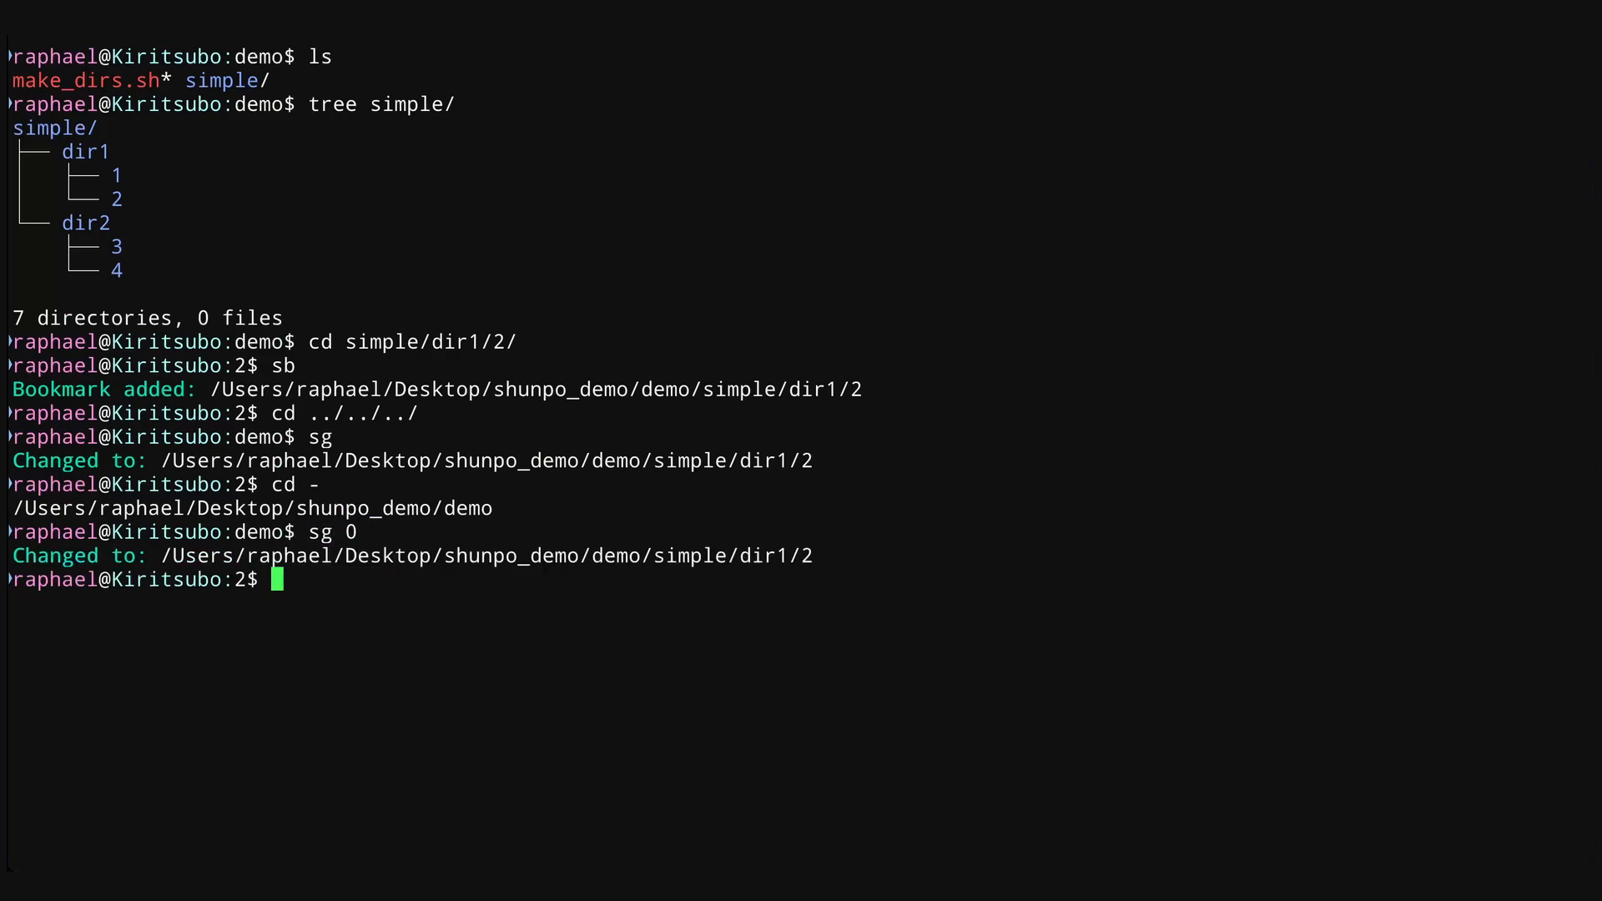
type("cd -")
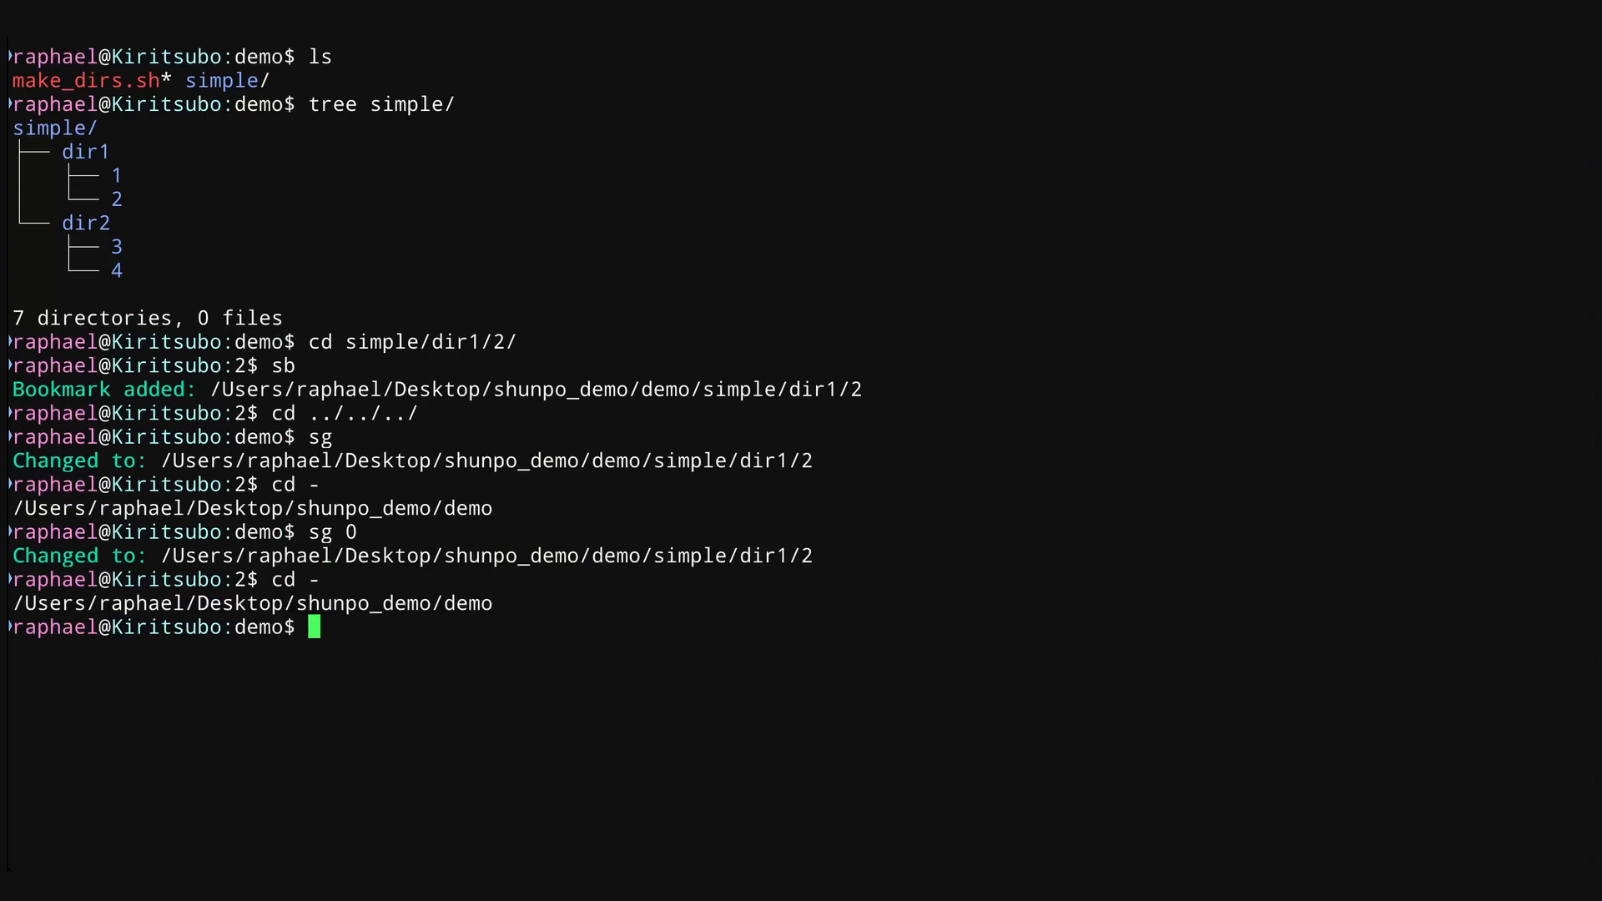
type("sr")
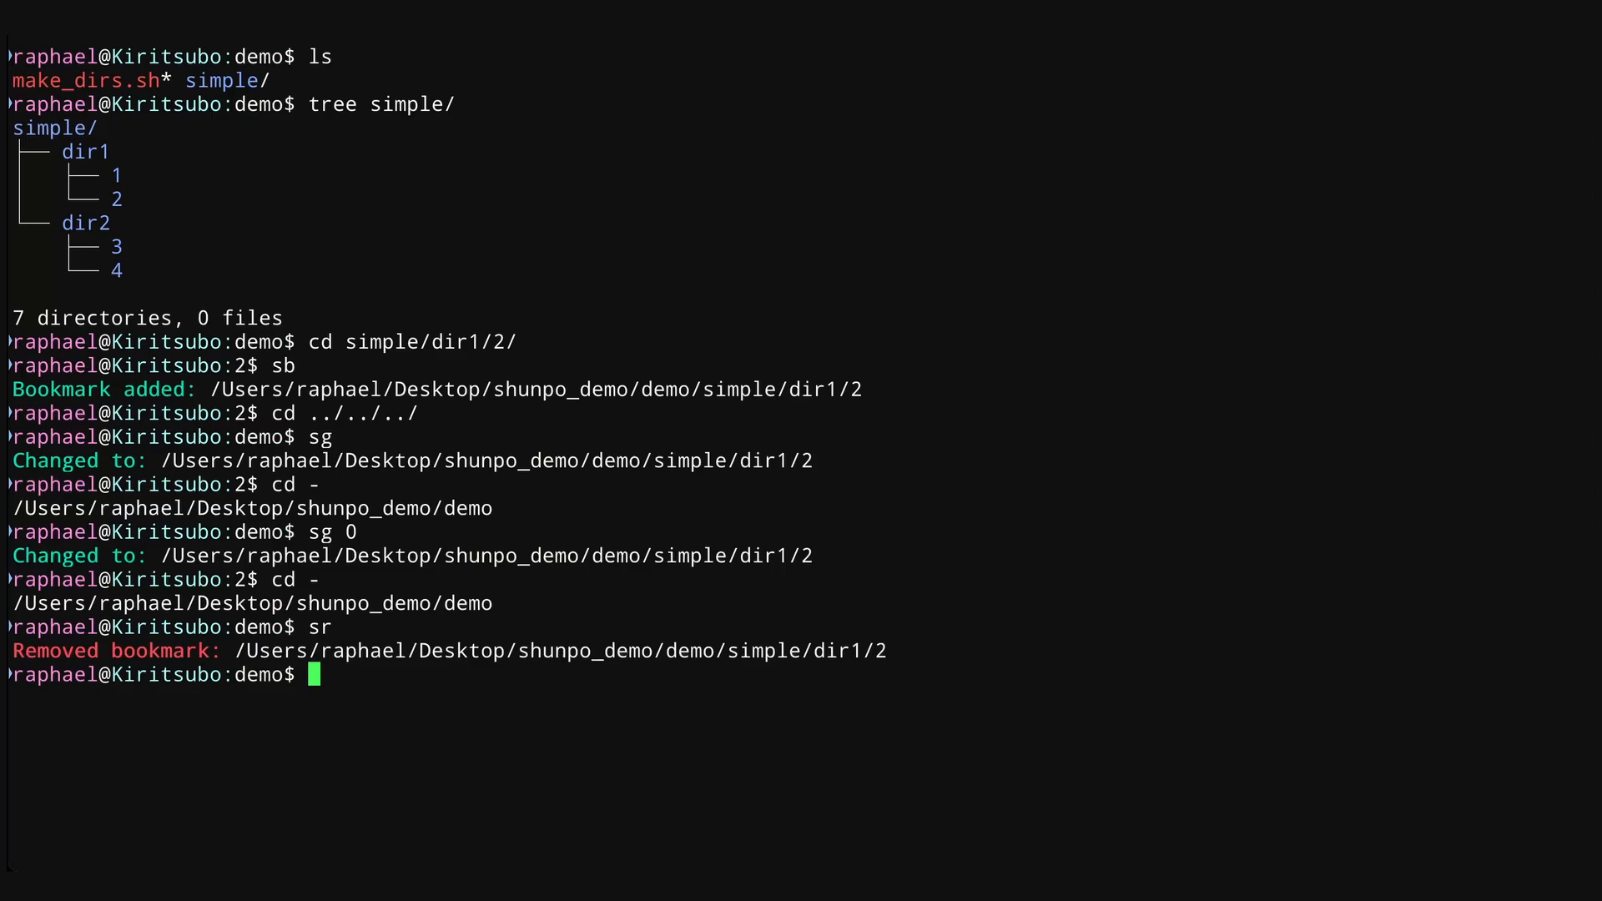
type("sb")
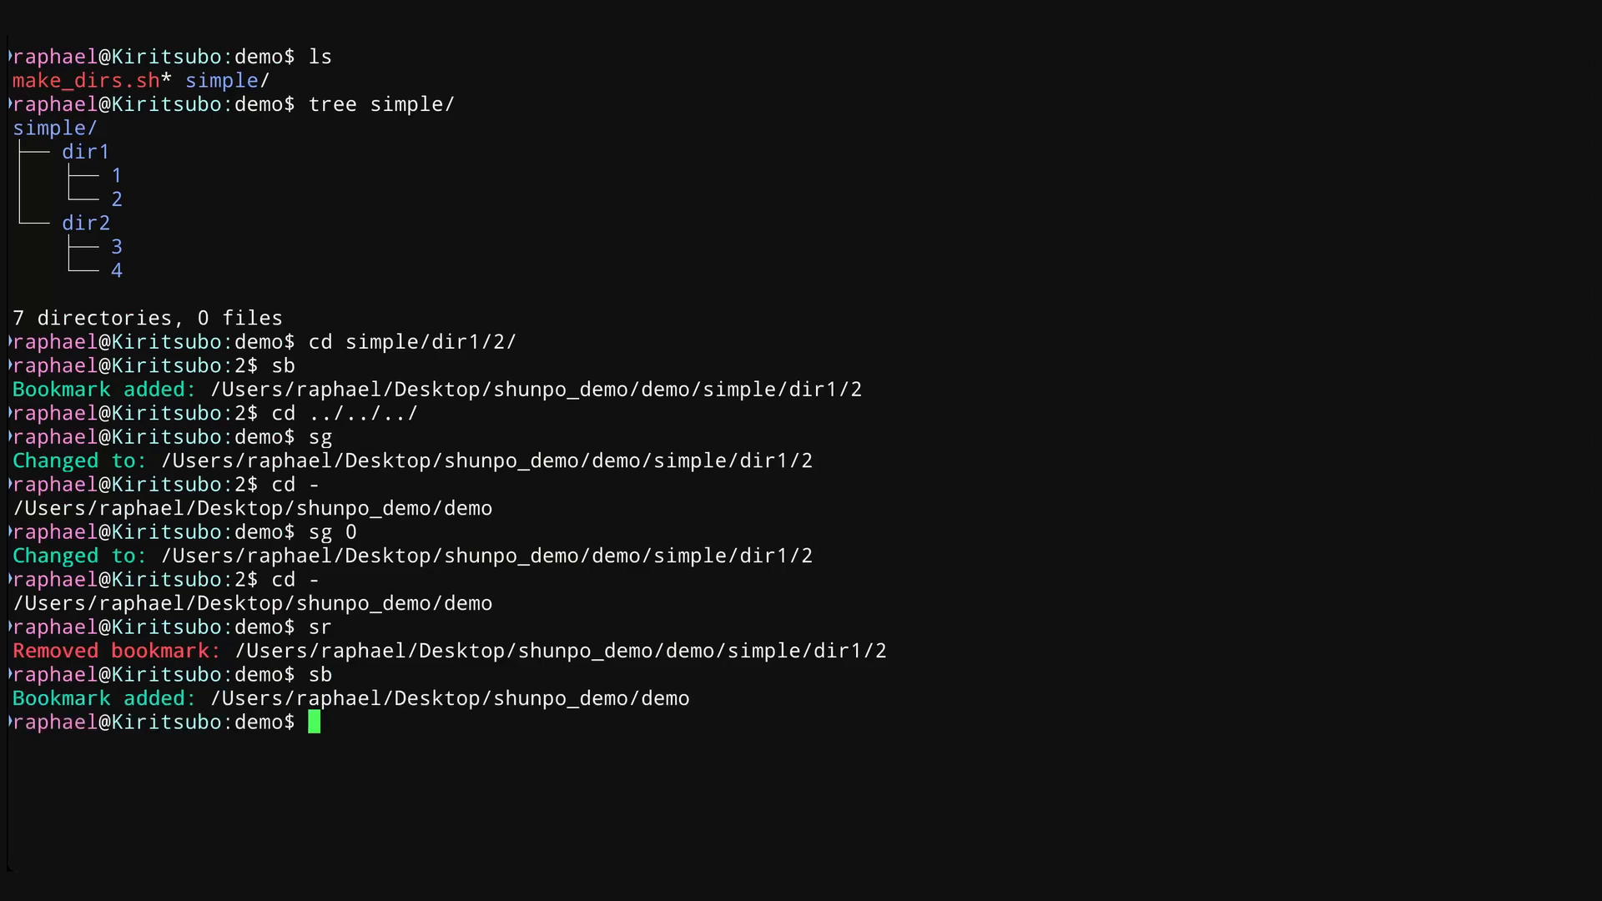
type("sl")
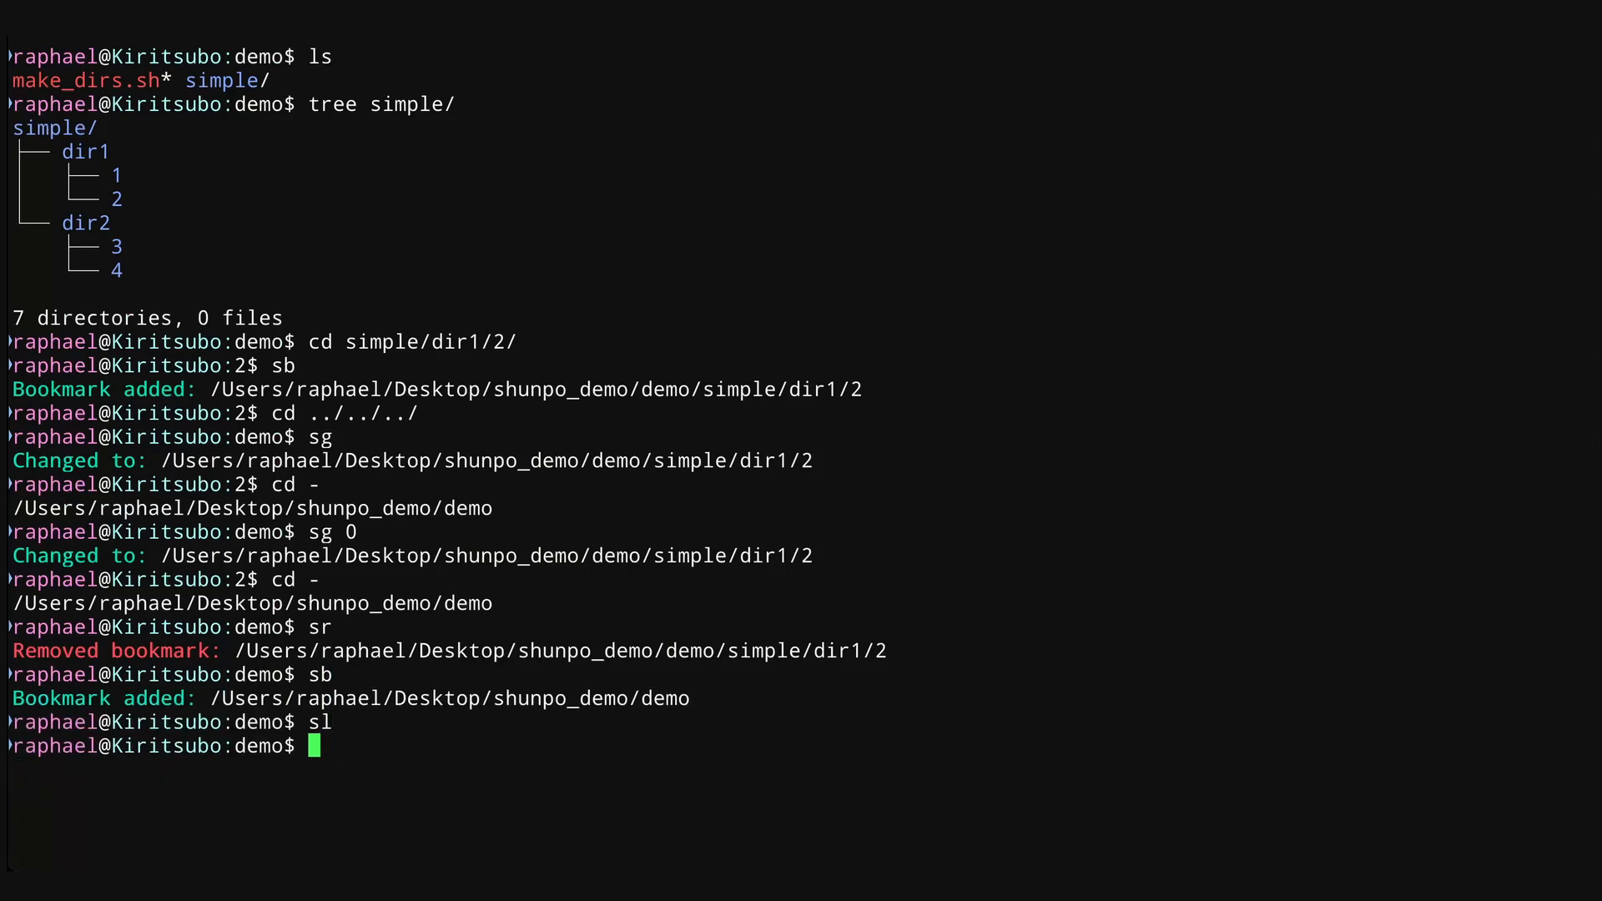
type("sc")
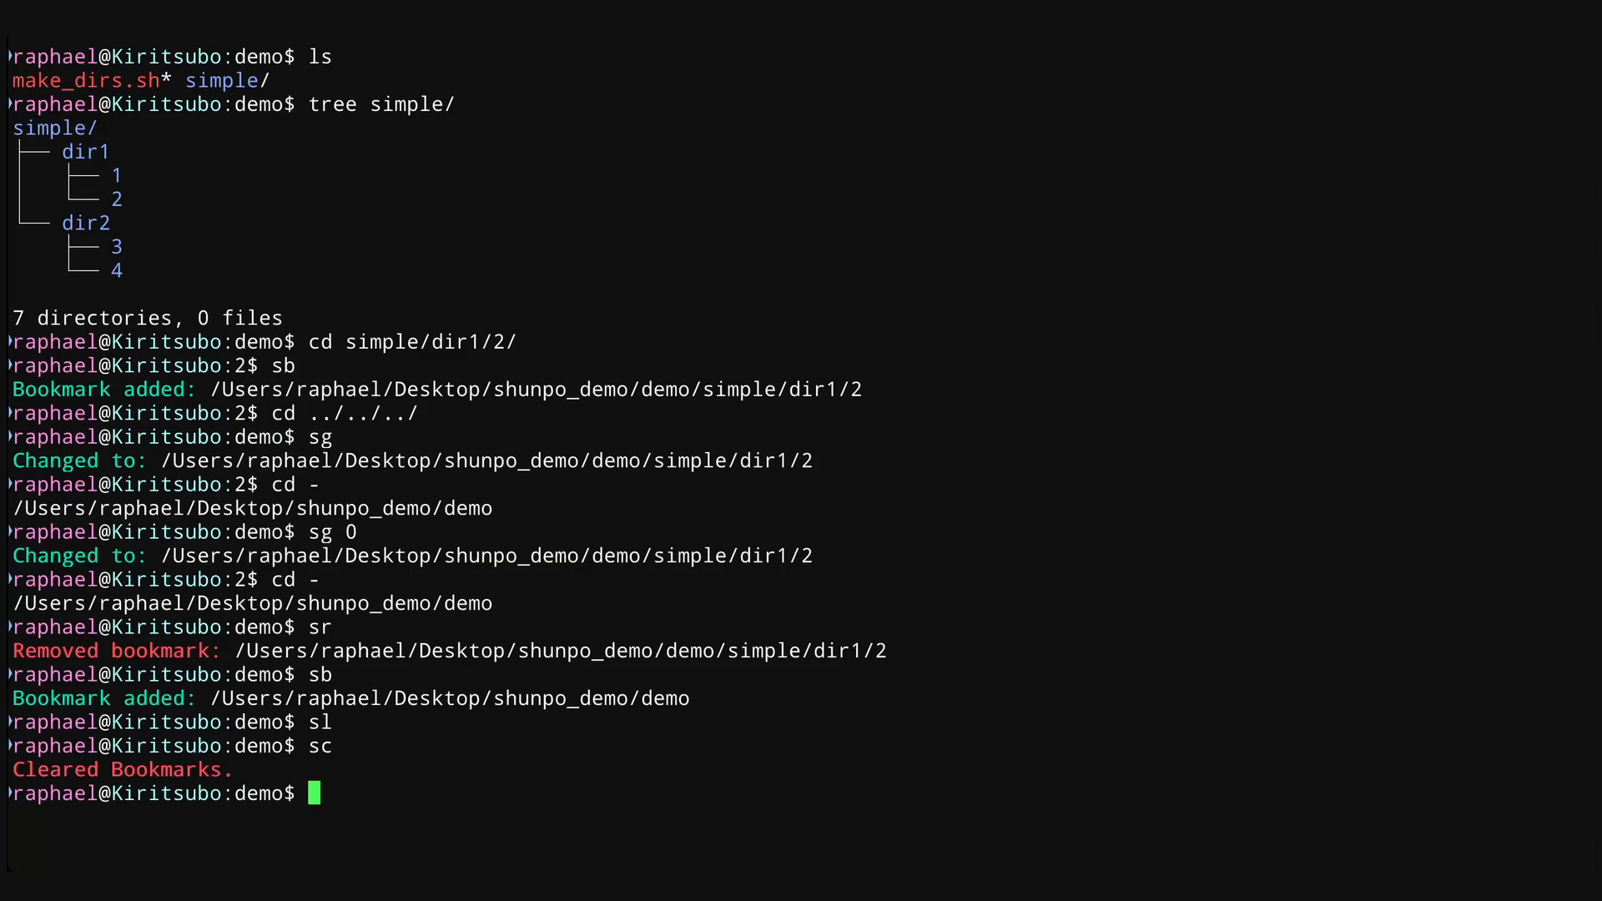
type("sl")
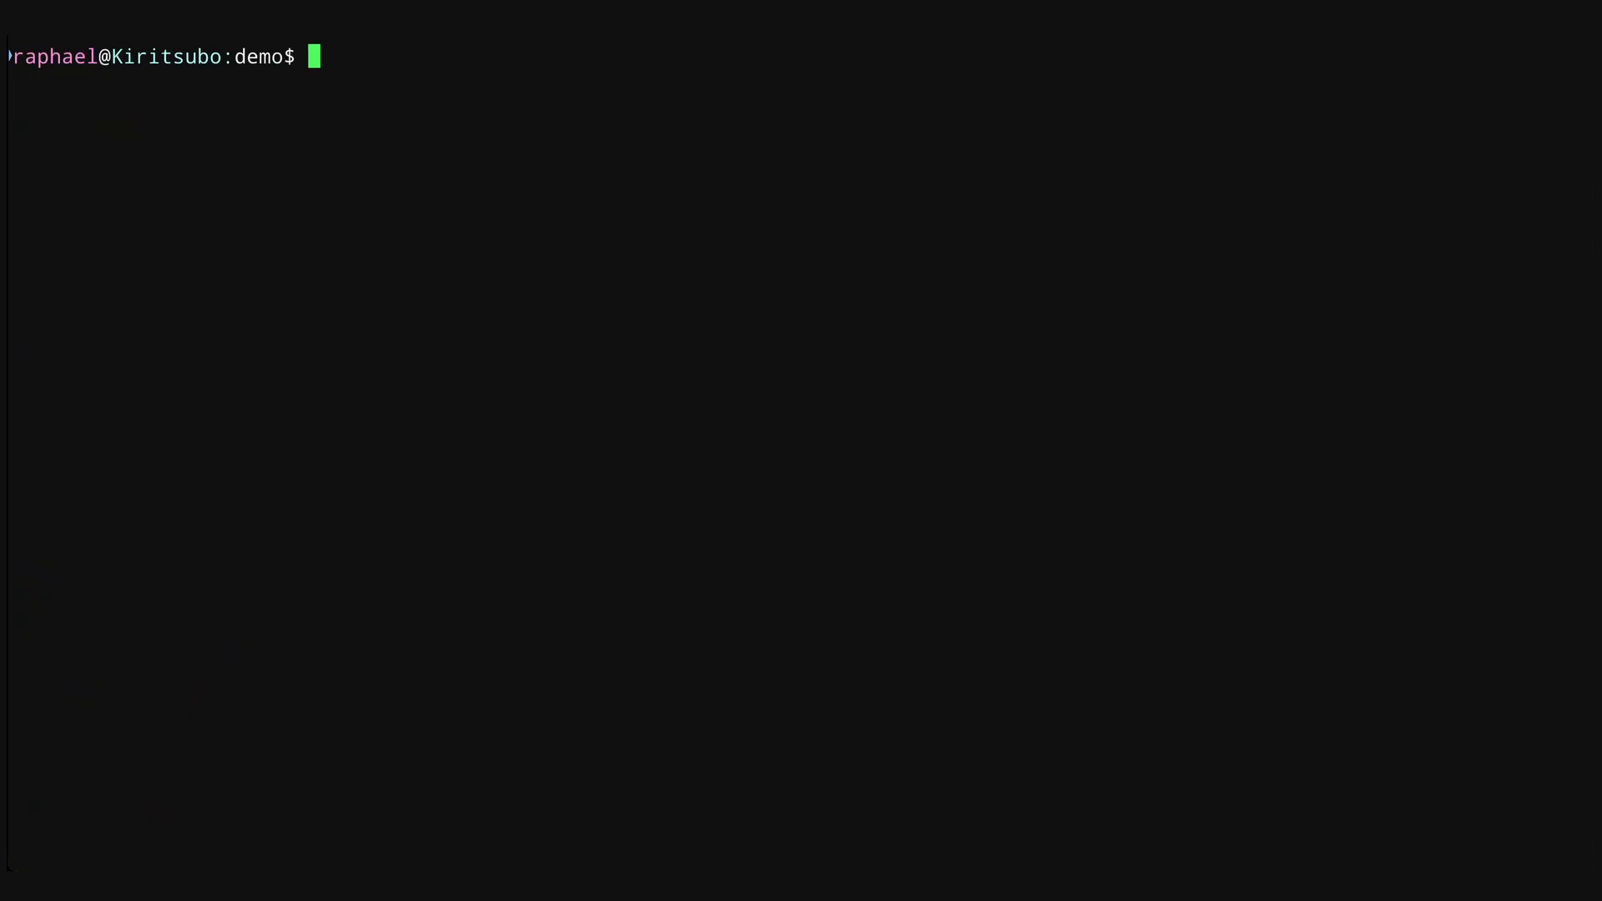
type("ls")
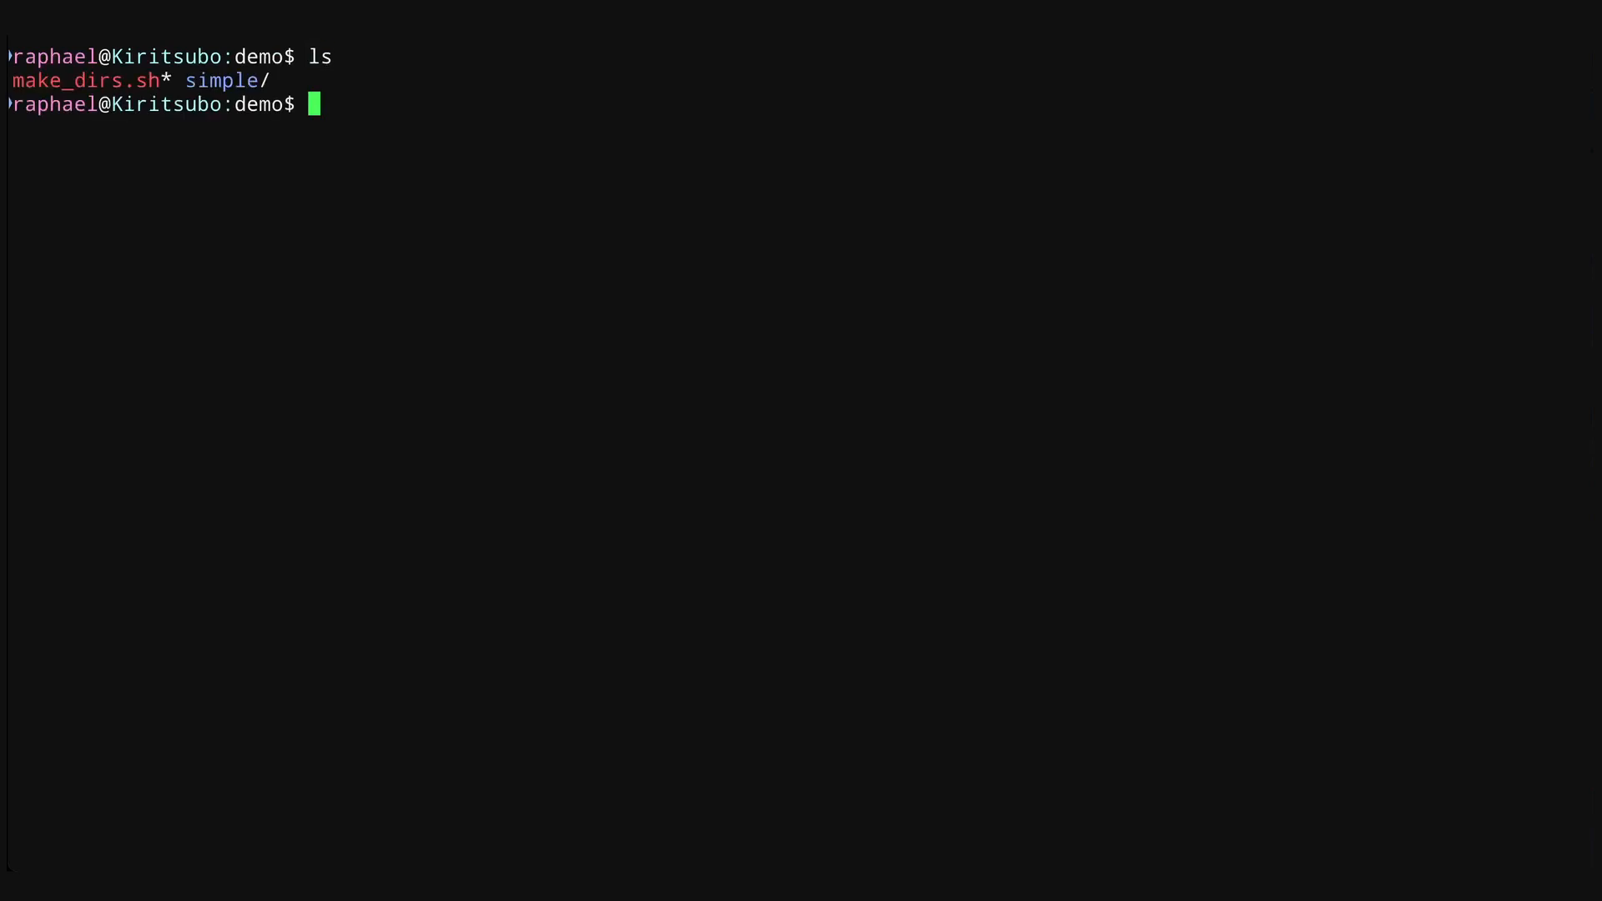
type("vim")
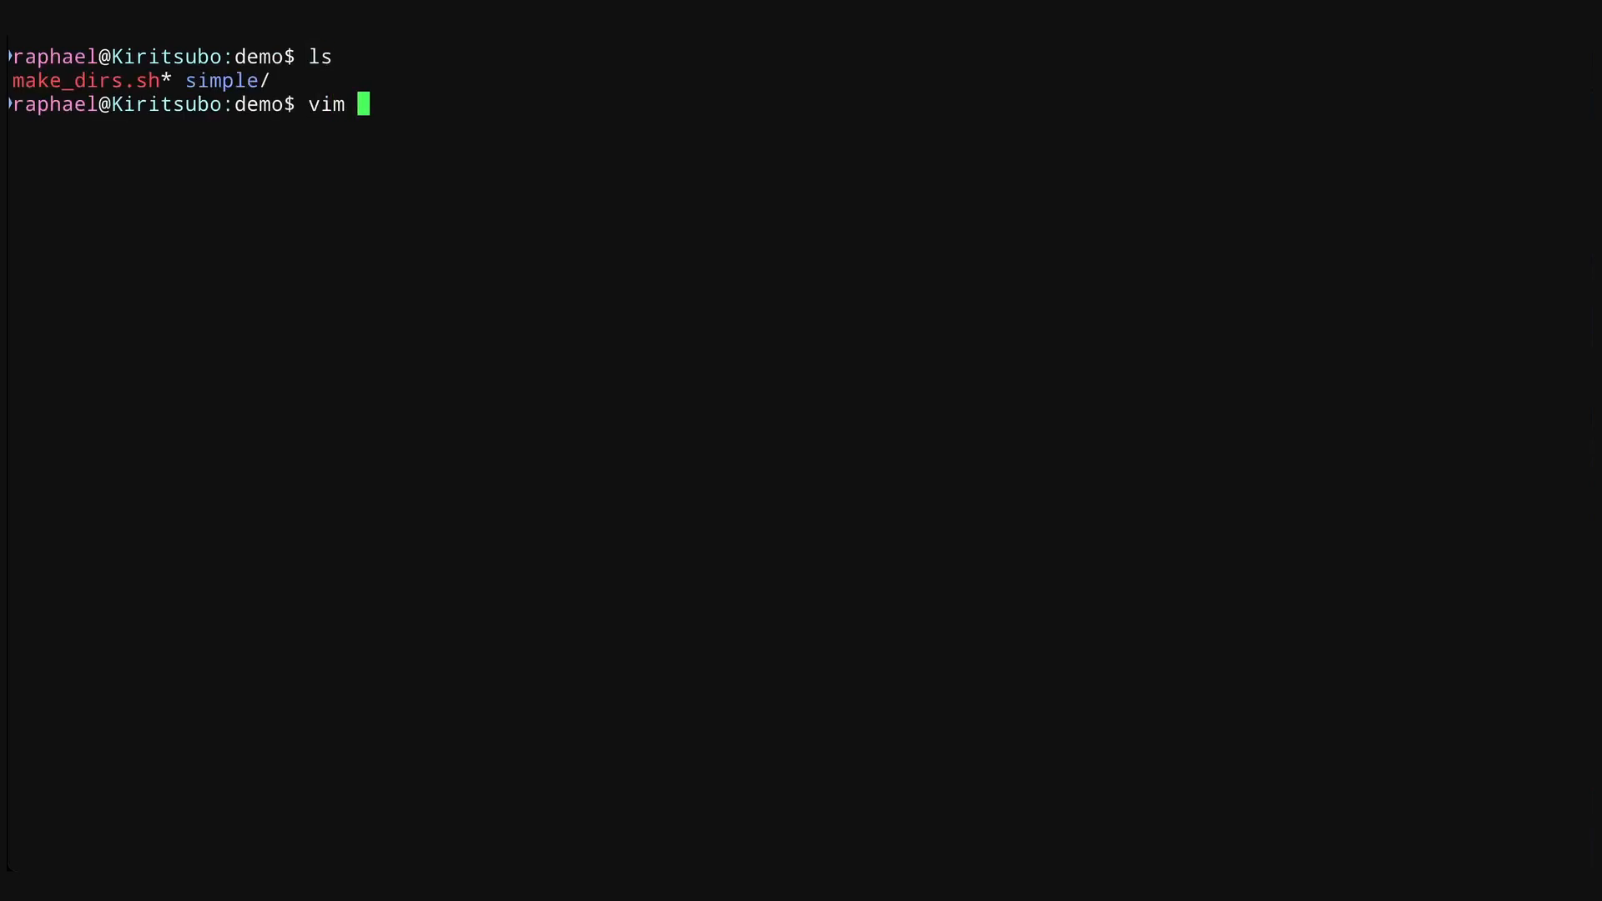
type("make_dirs.sh")
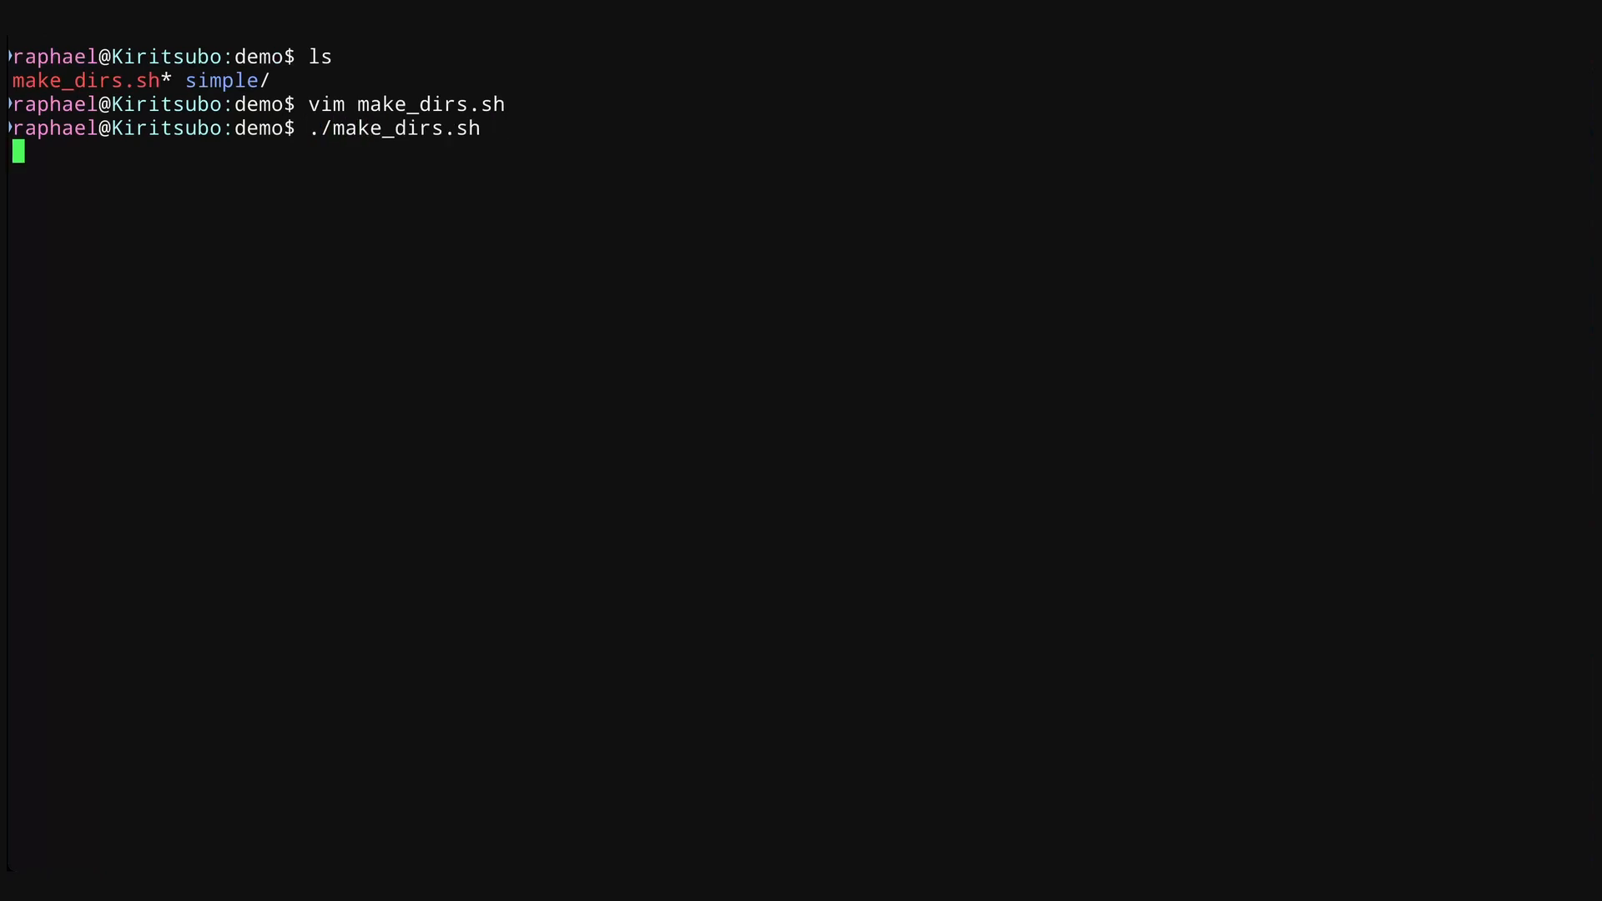
type("ls")
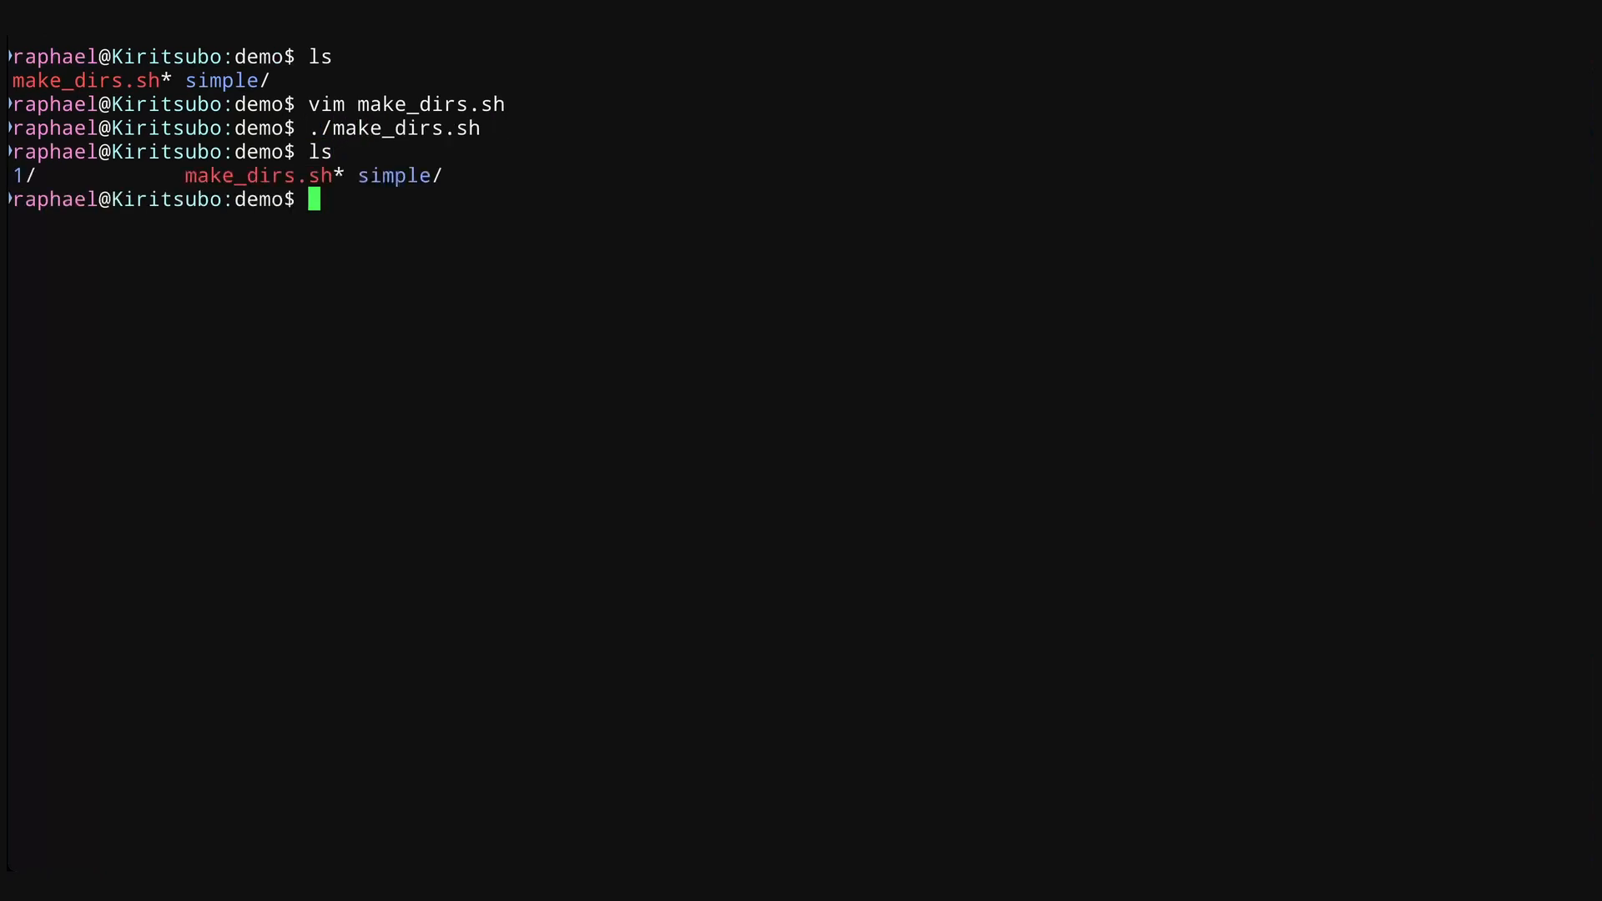
type("tree 1")
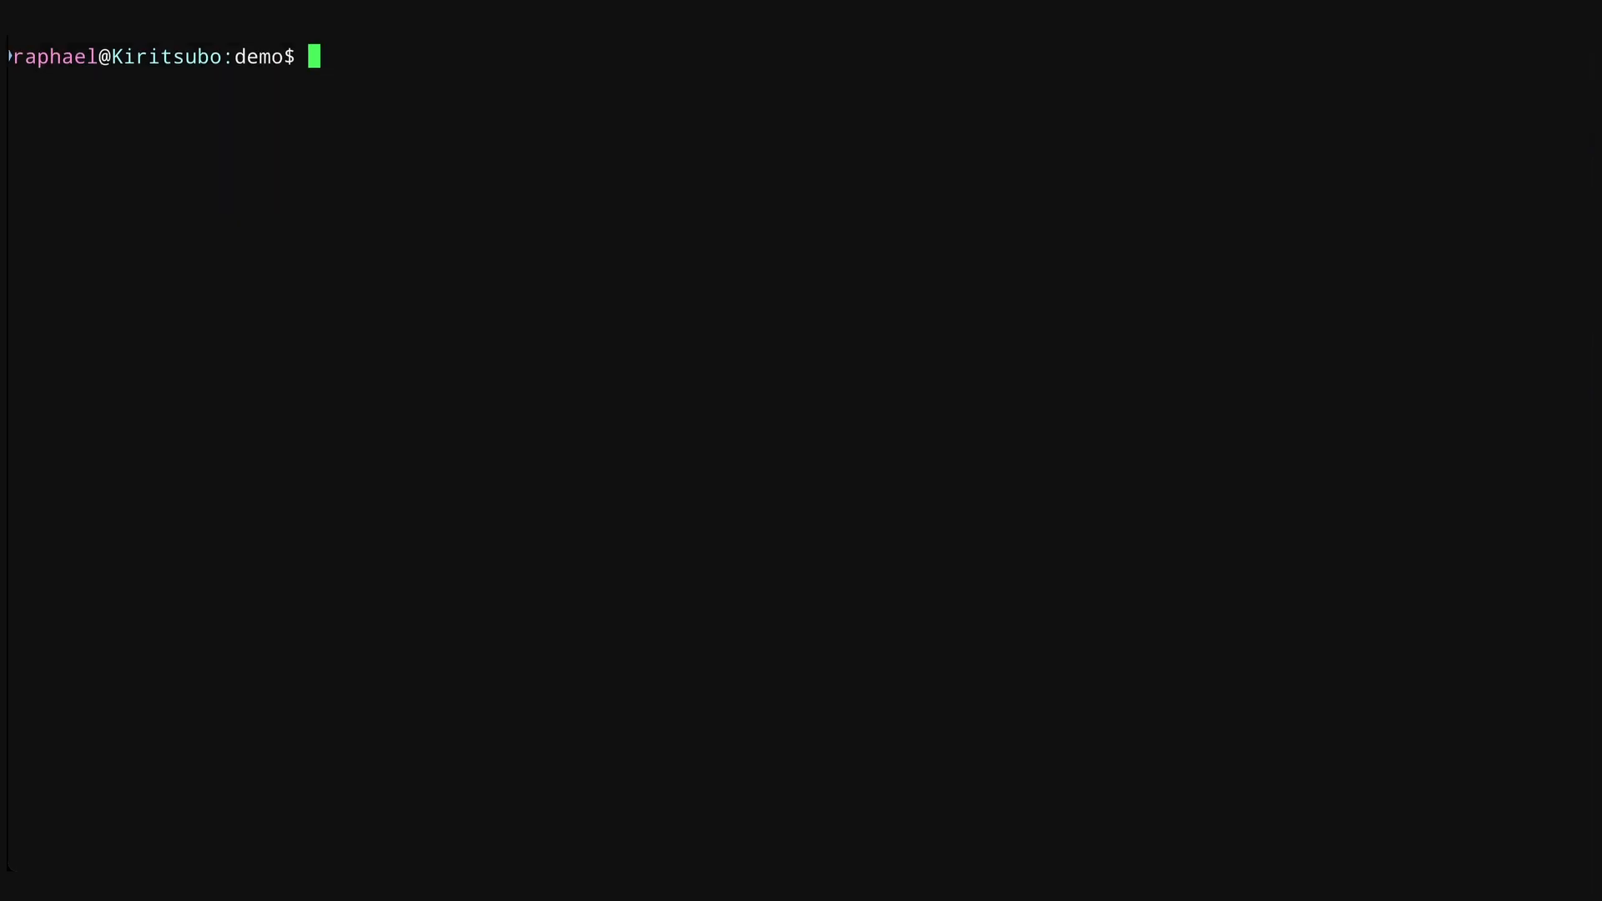
type("cd 1/")
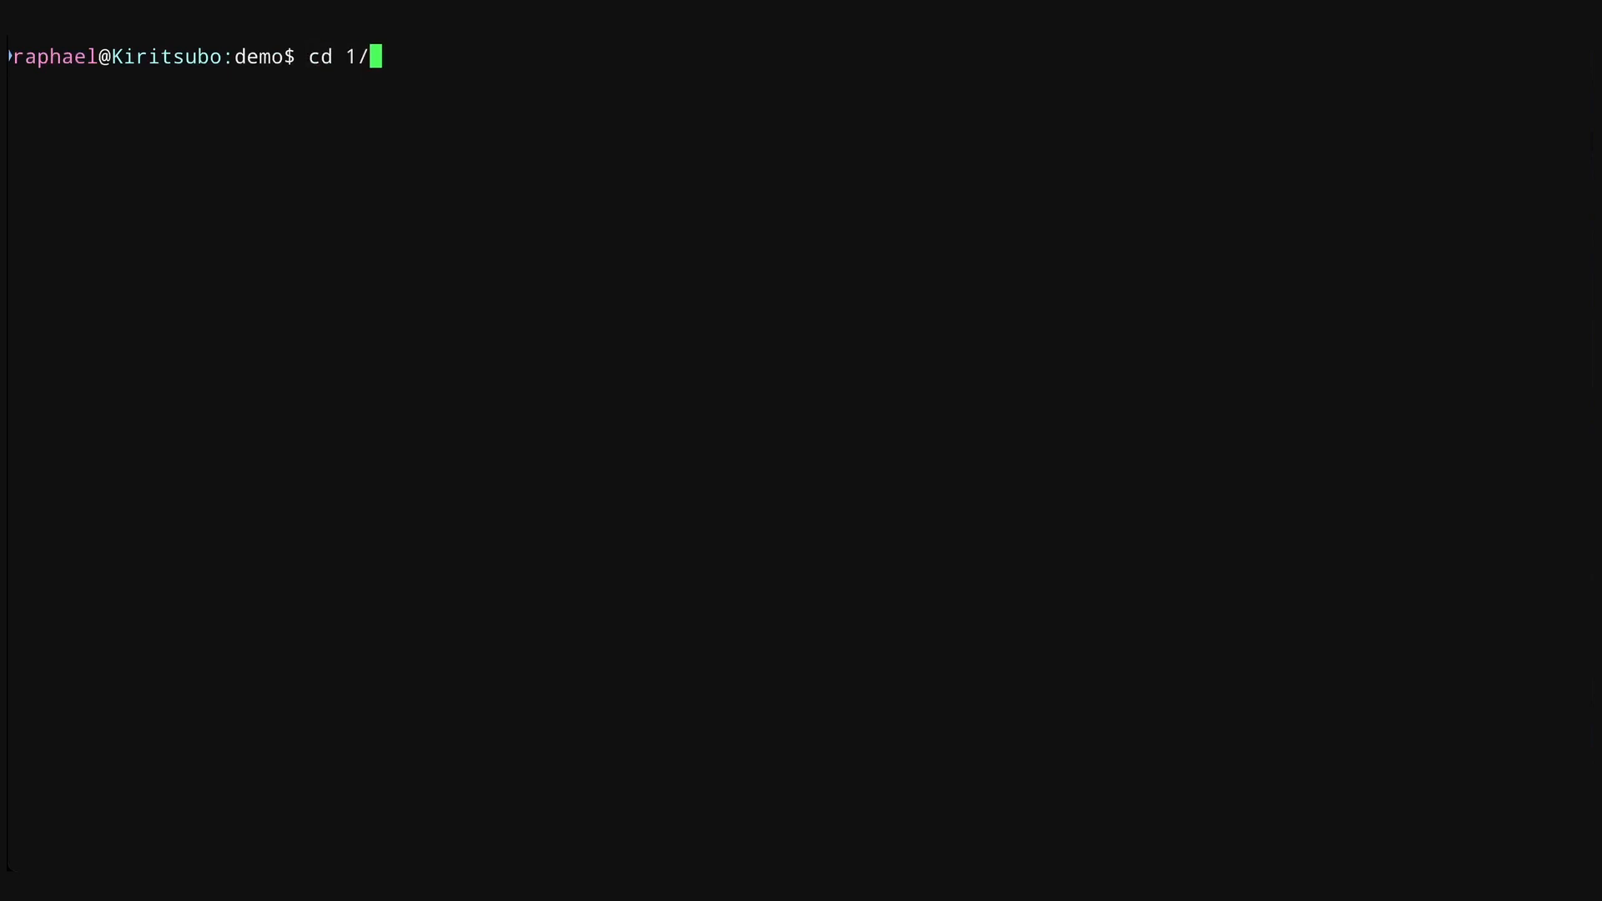
type("2/3/4/5")
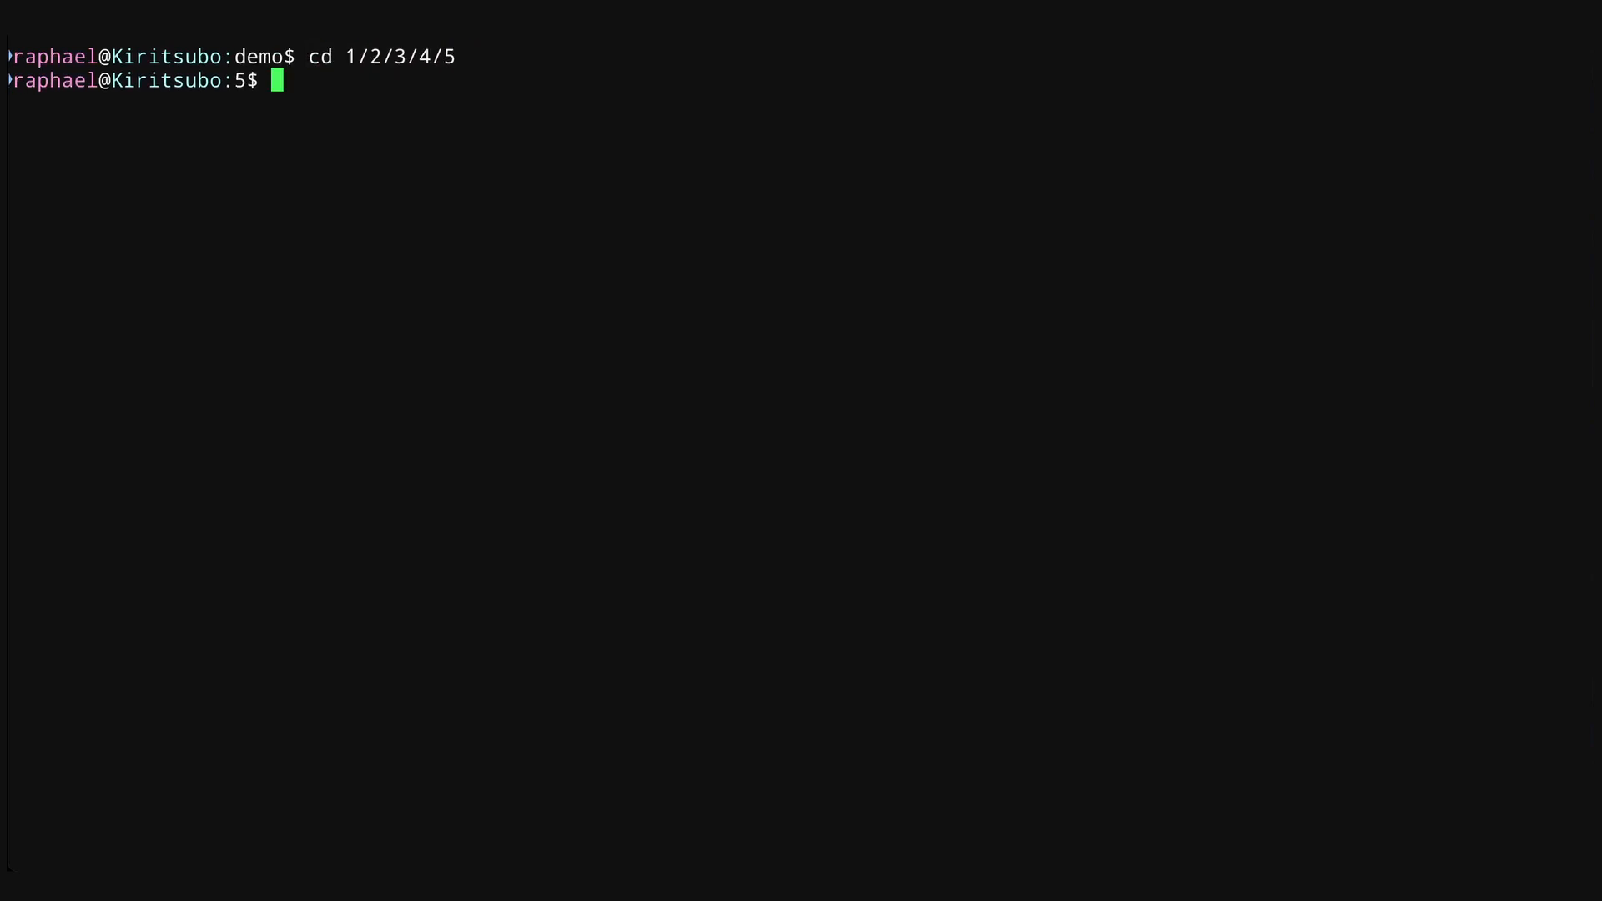
type("pwd")
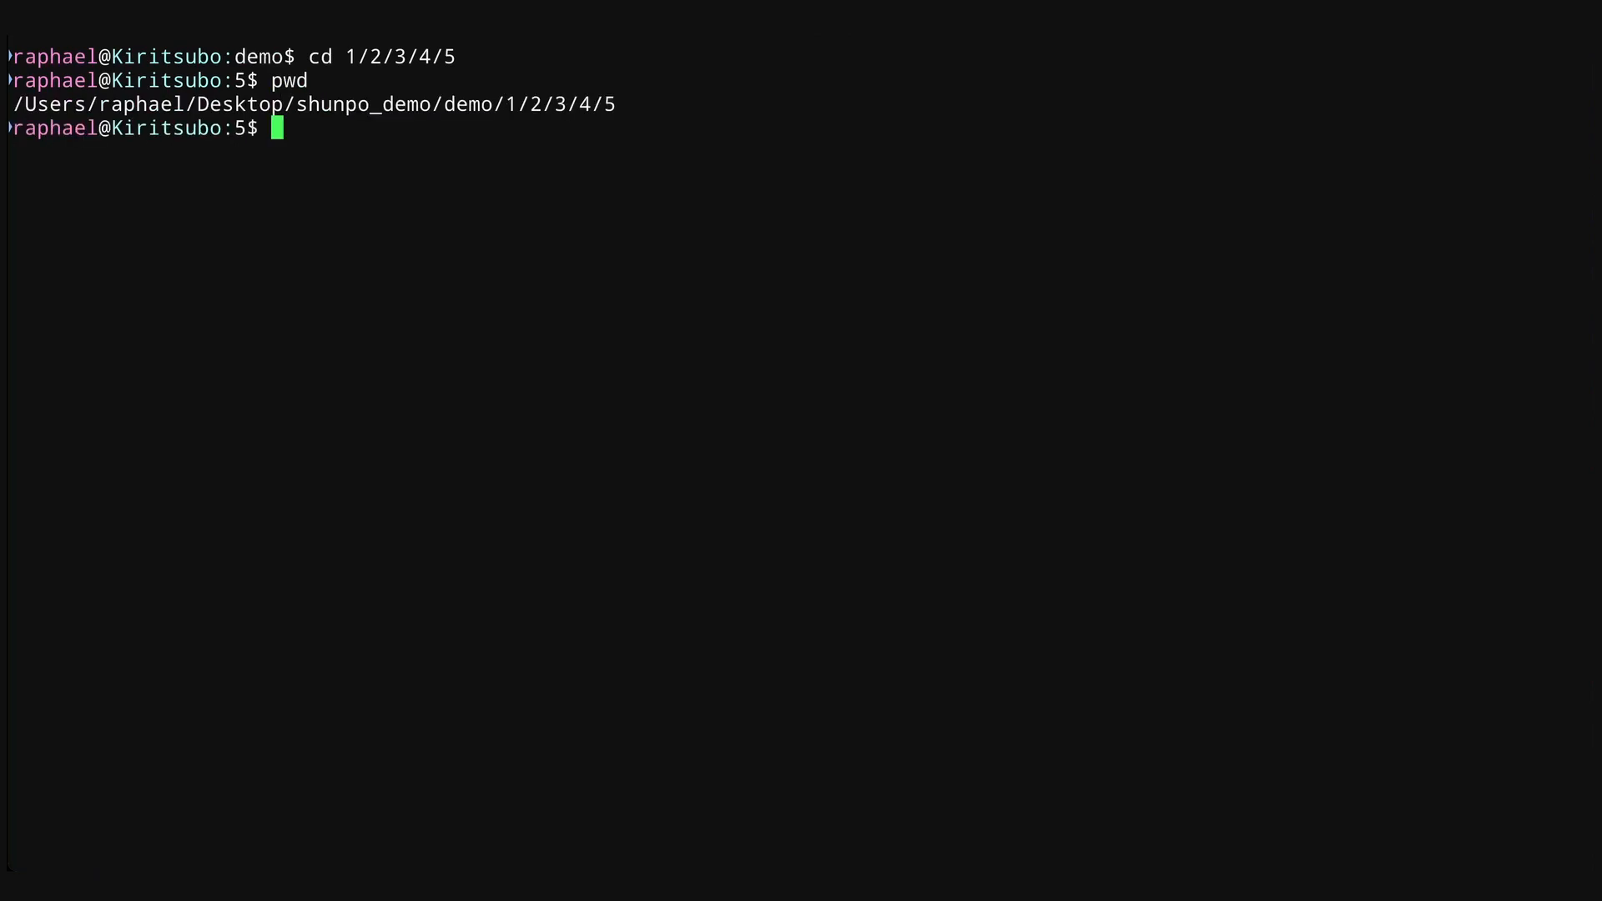
type("sj")
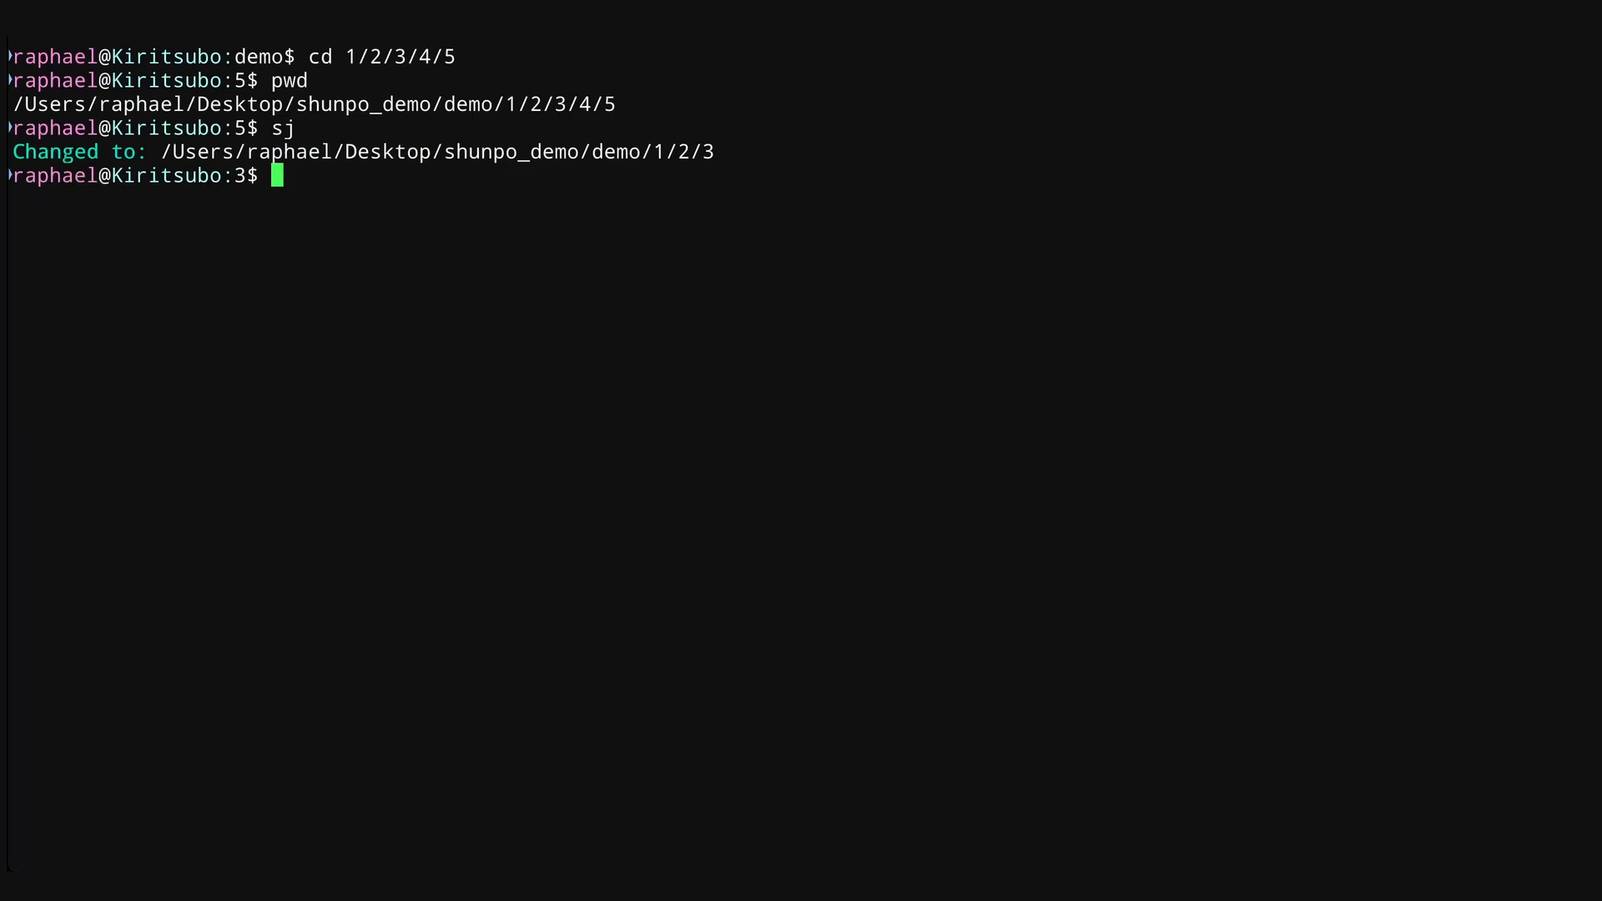
type("cd -")
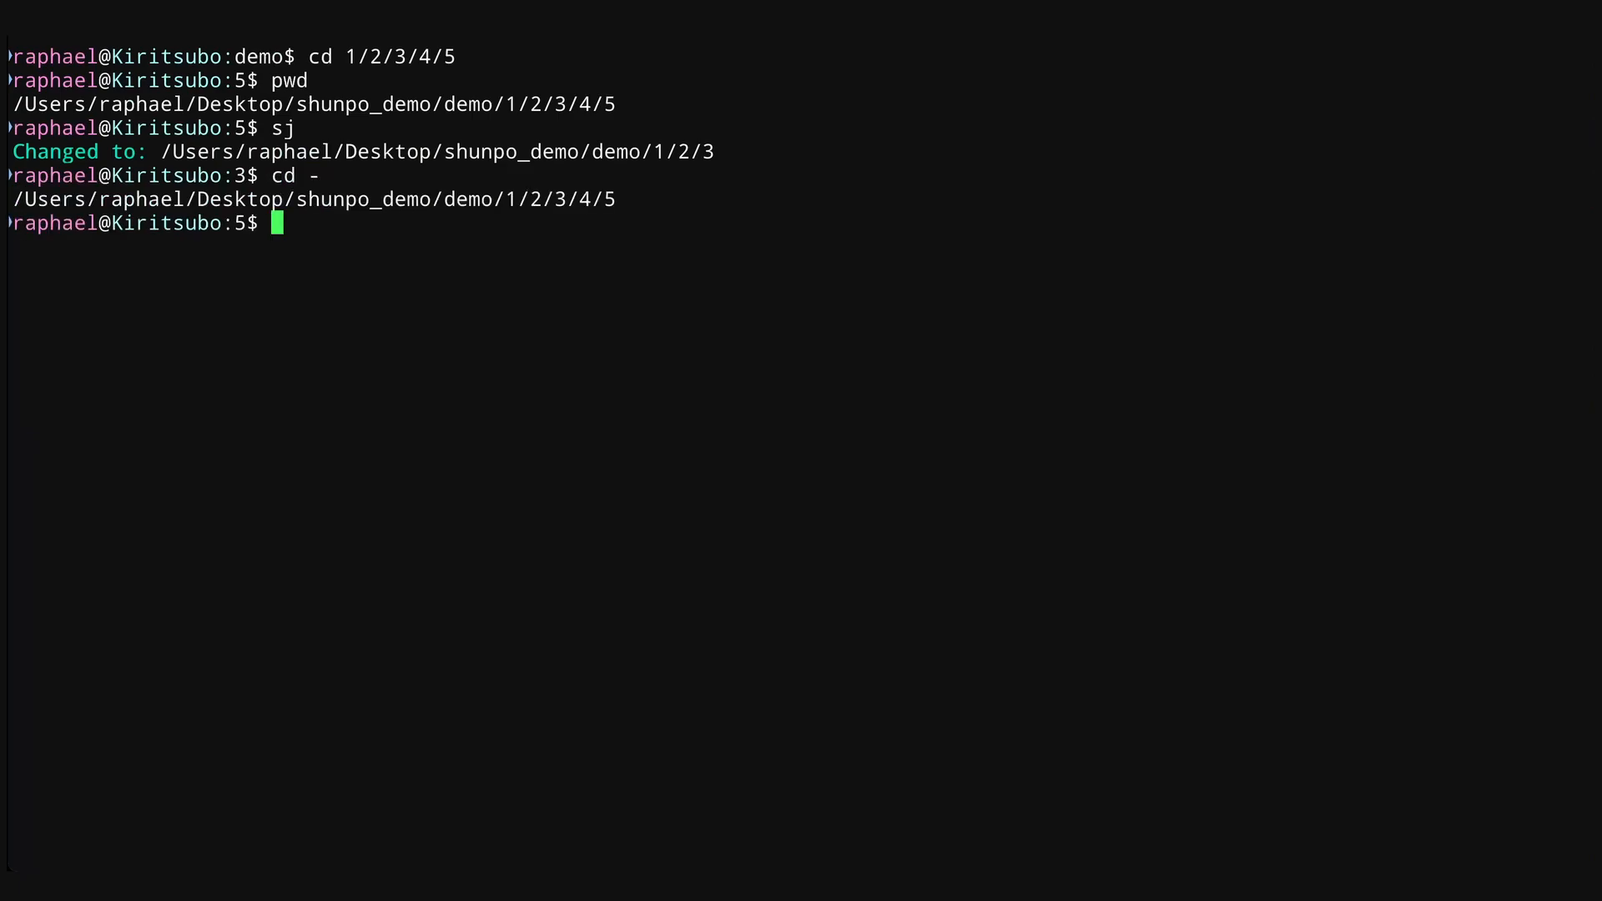
type("sj")
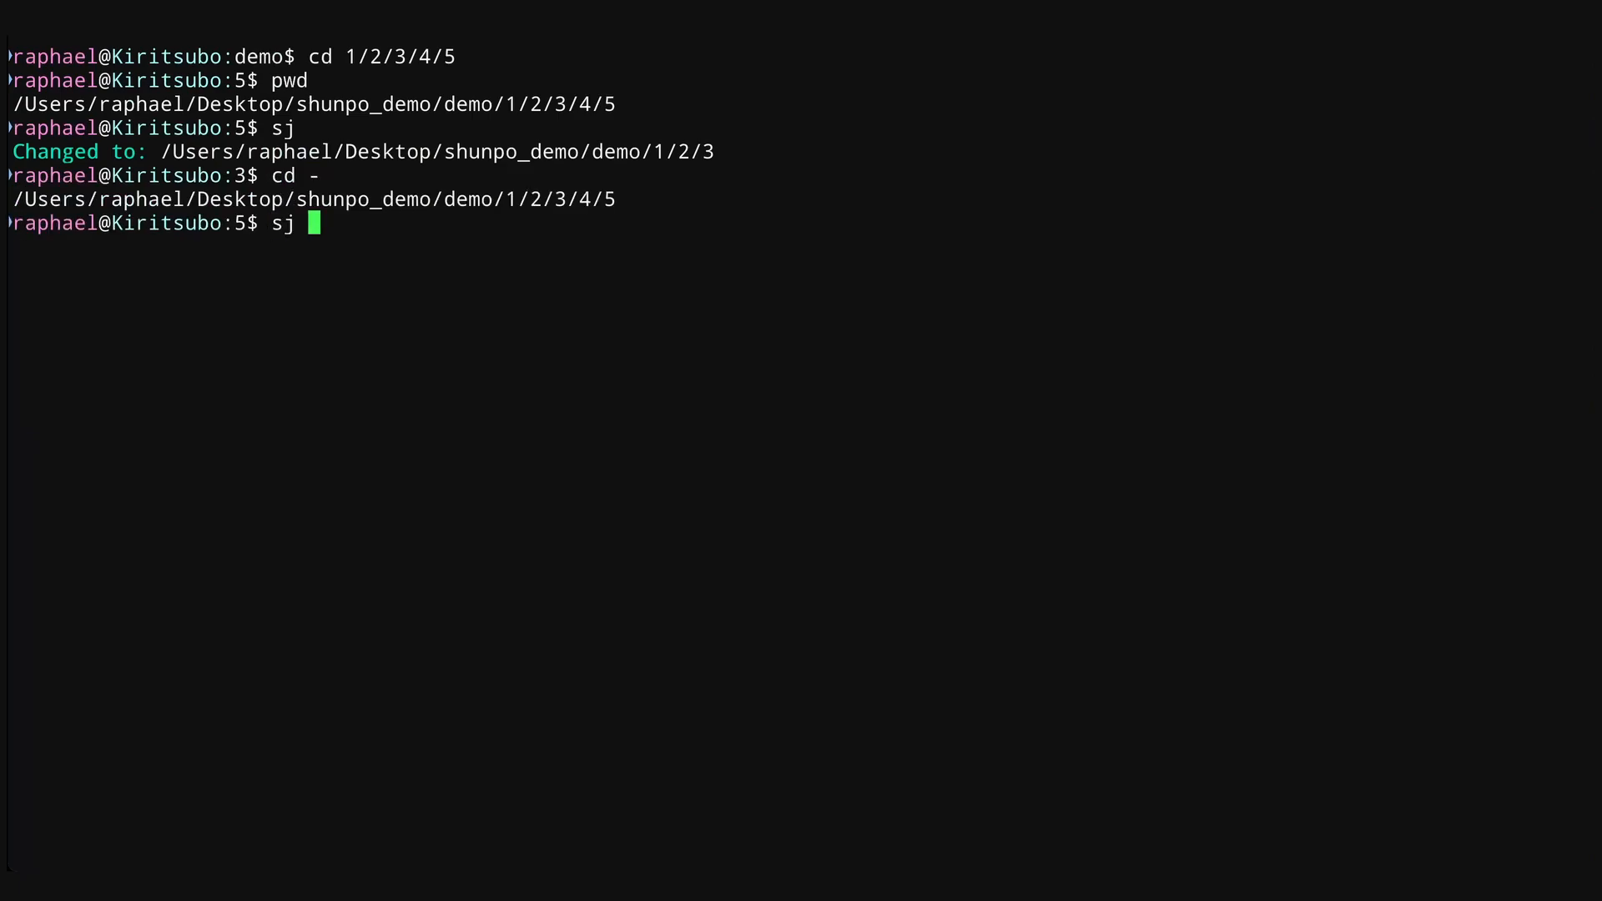
type("2")
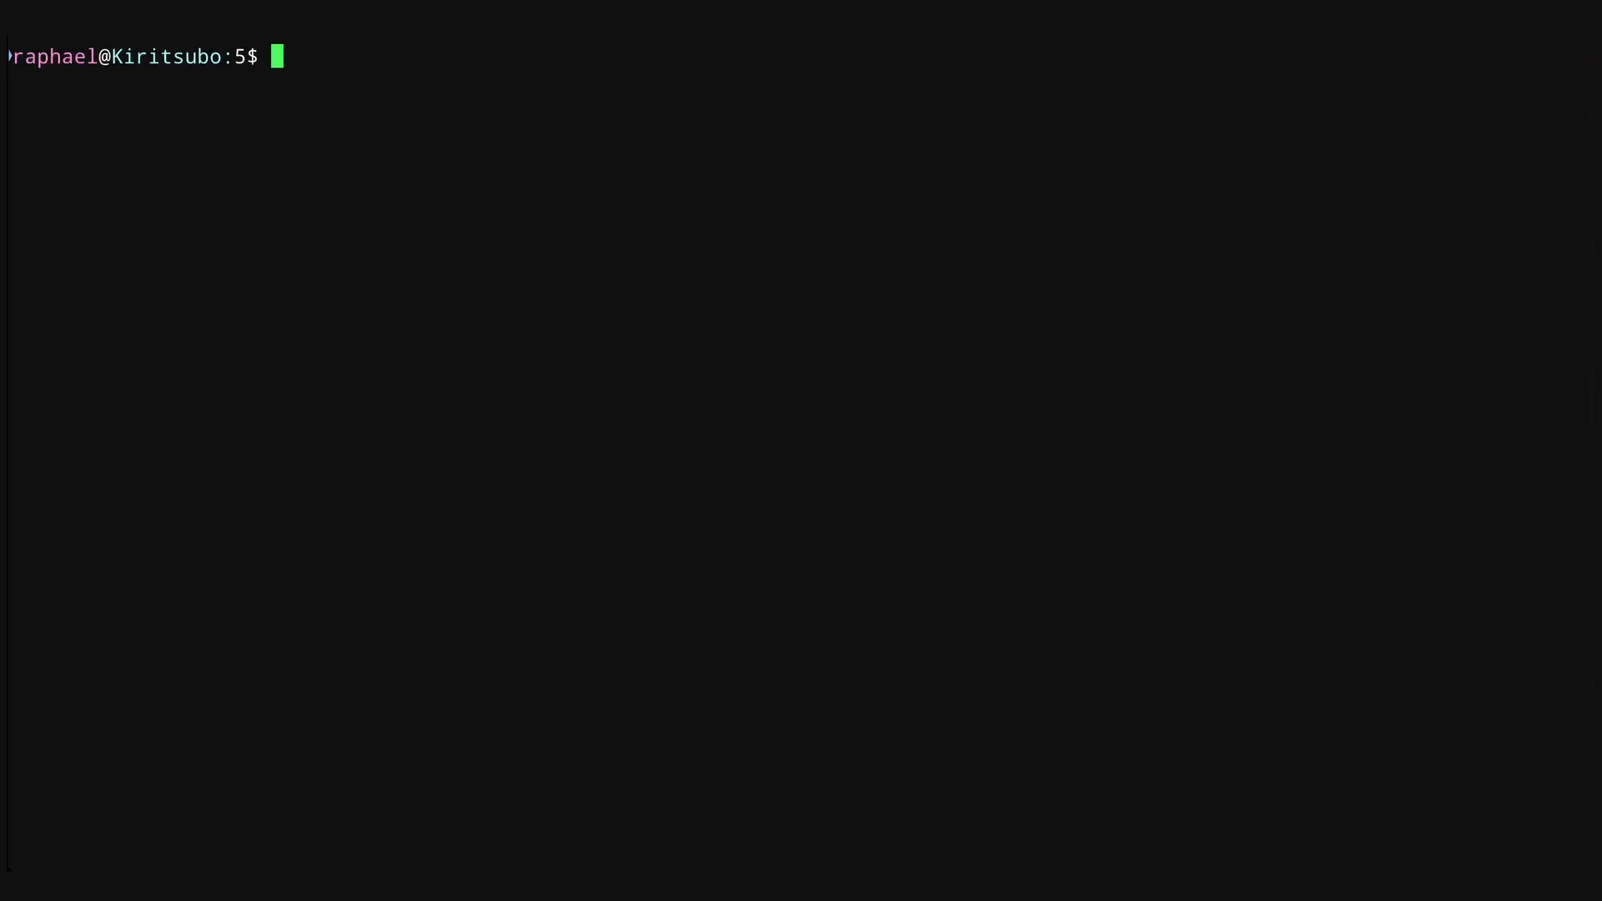
type("sj")
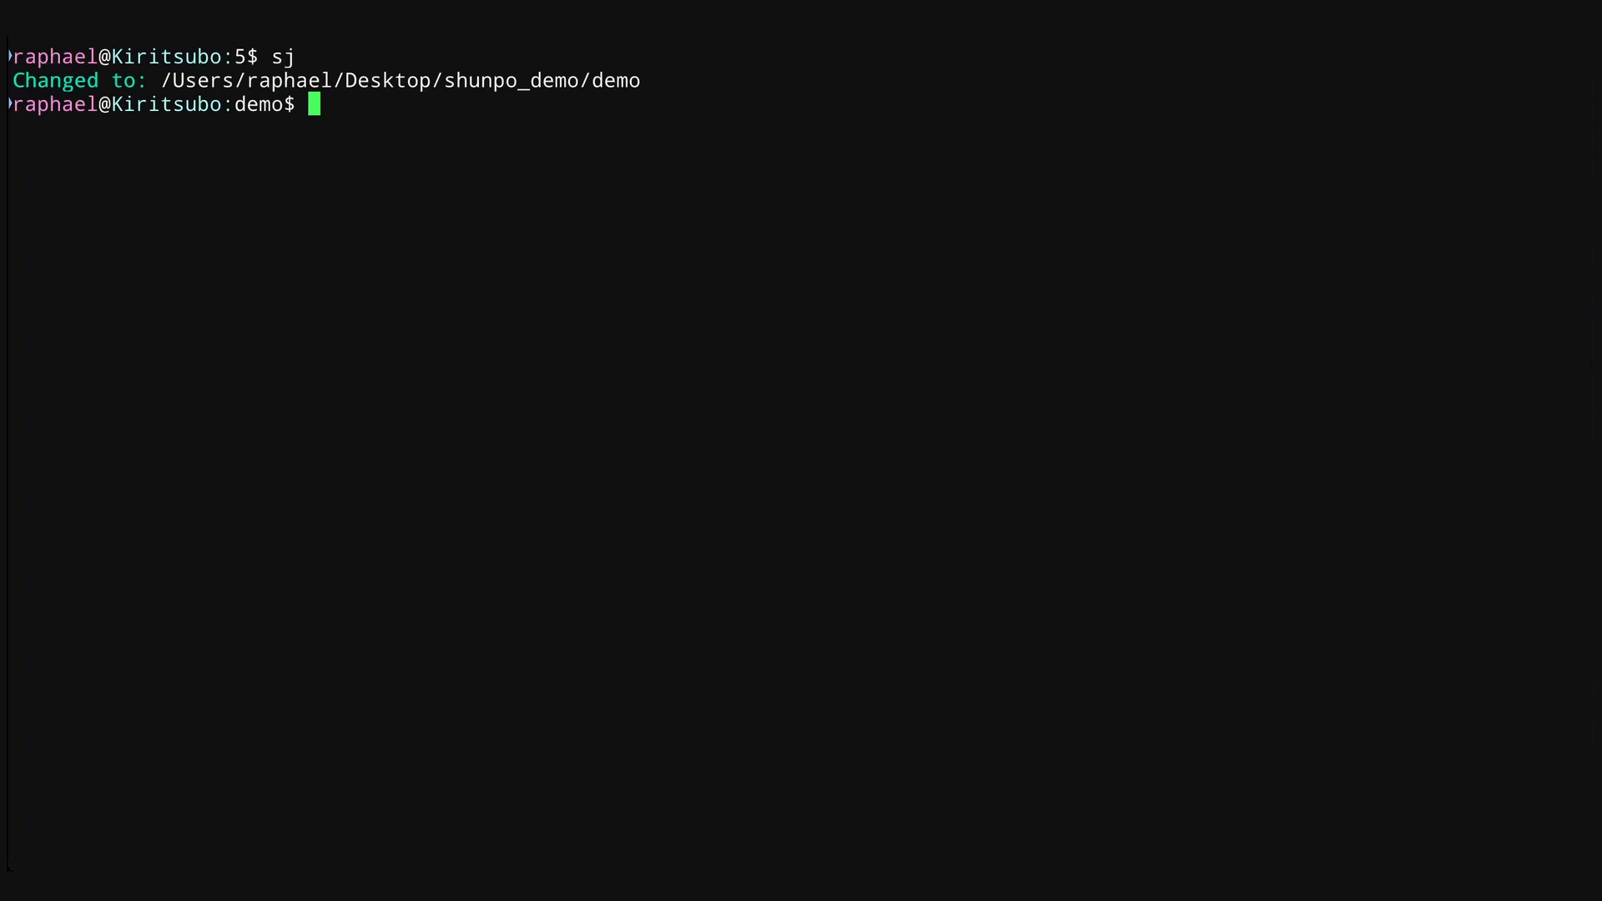
type("sd")
type("pwd")
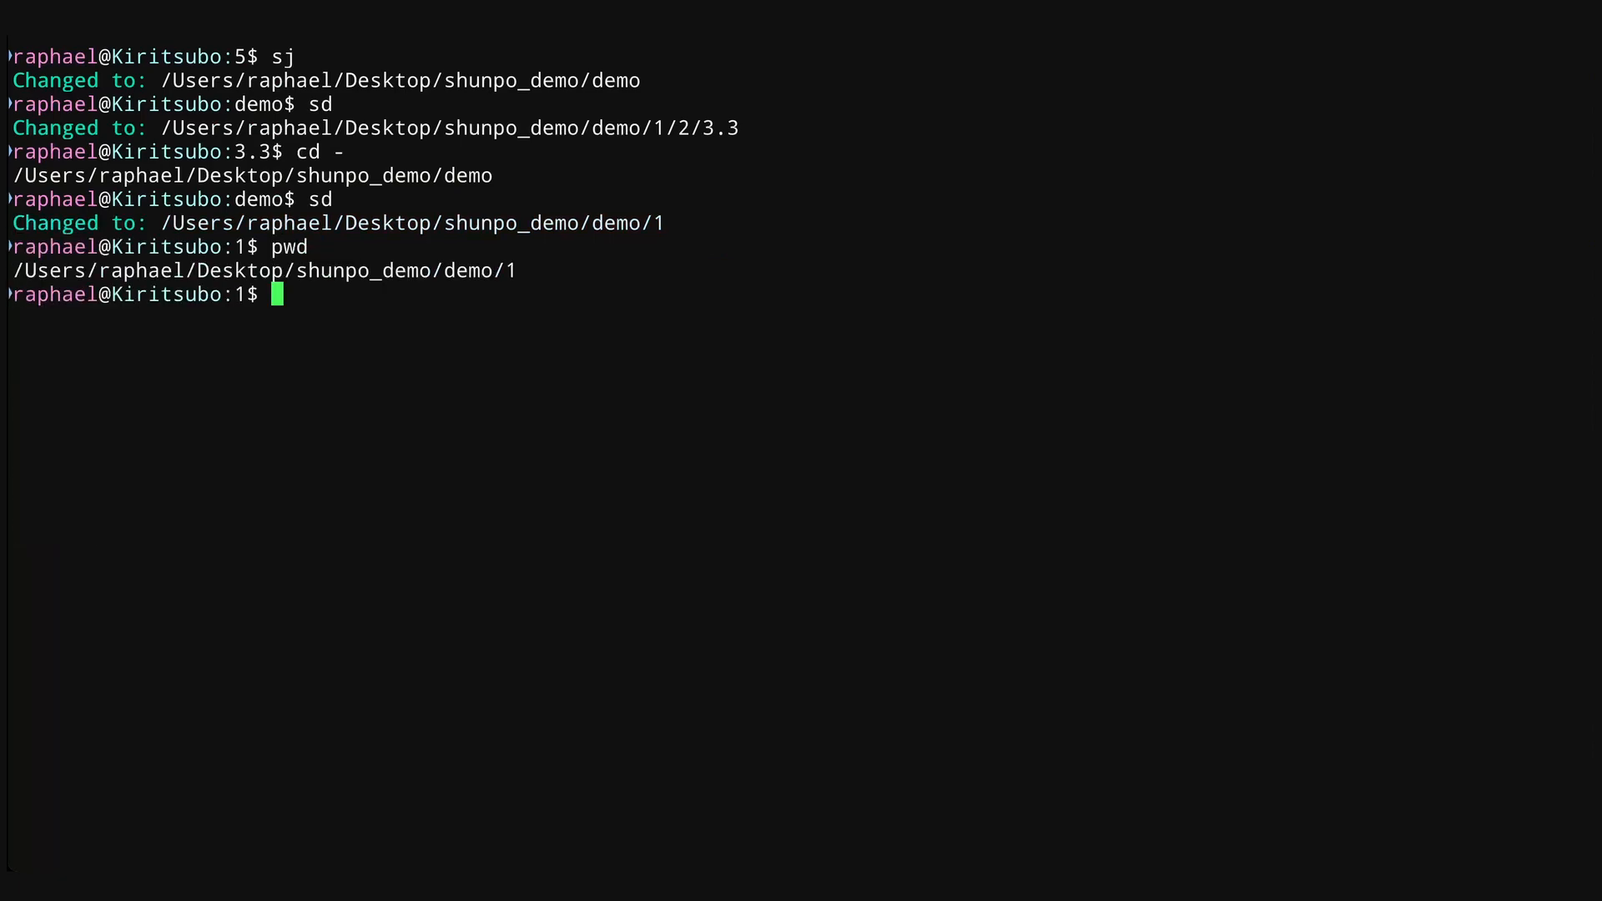
type("c")
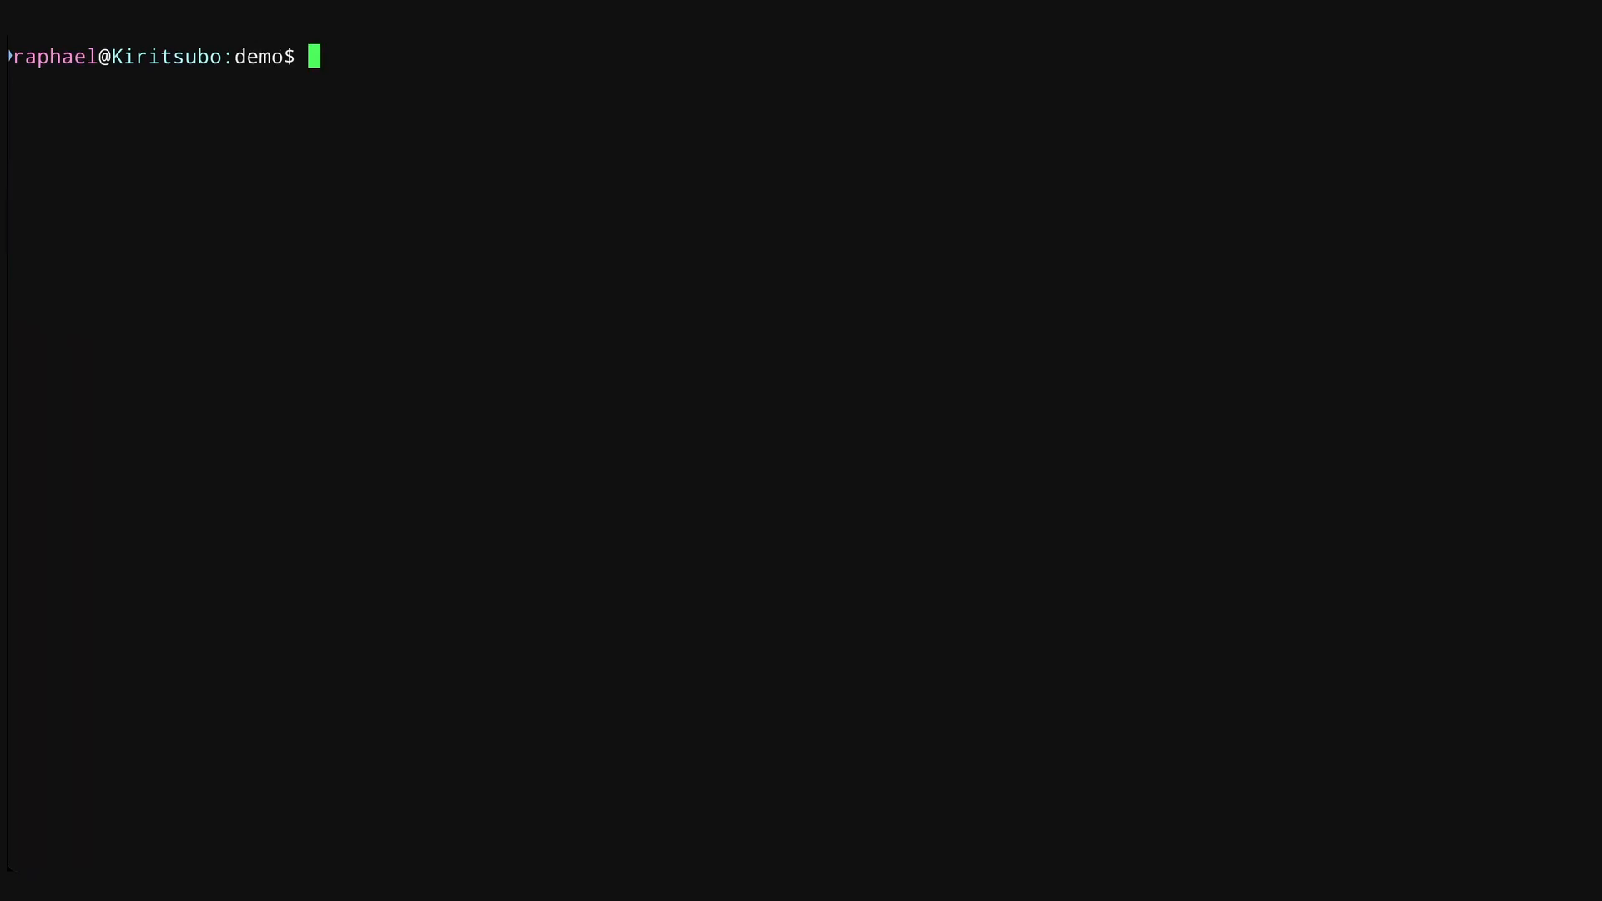
type("ll")
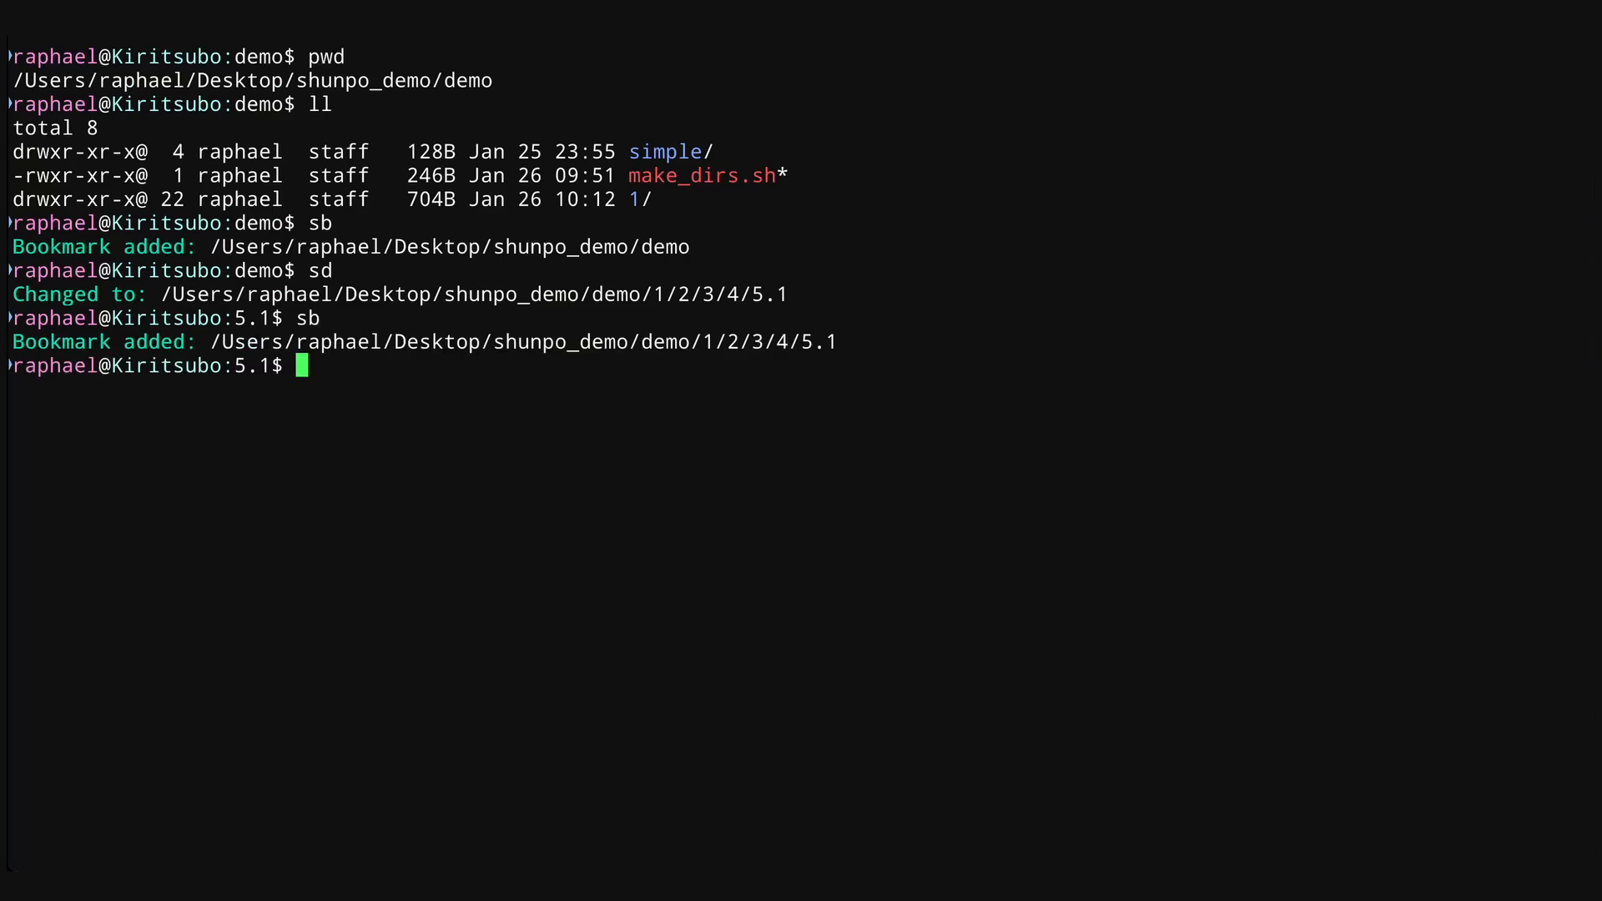
type("sj")
type("sb")
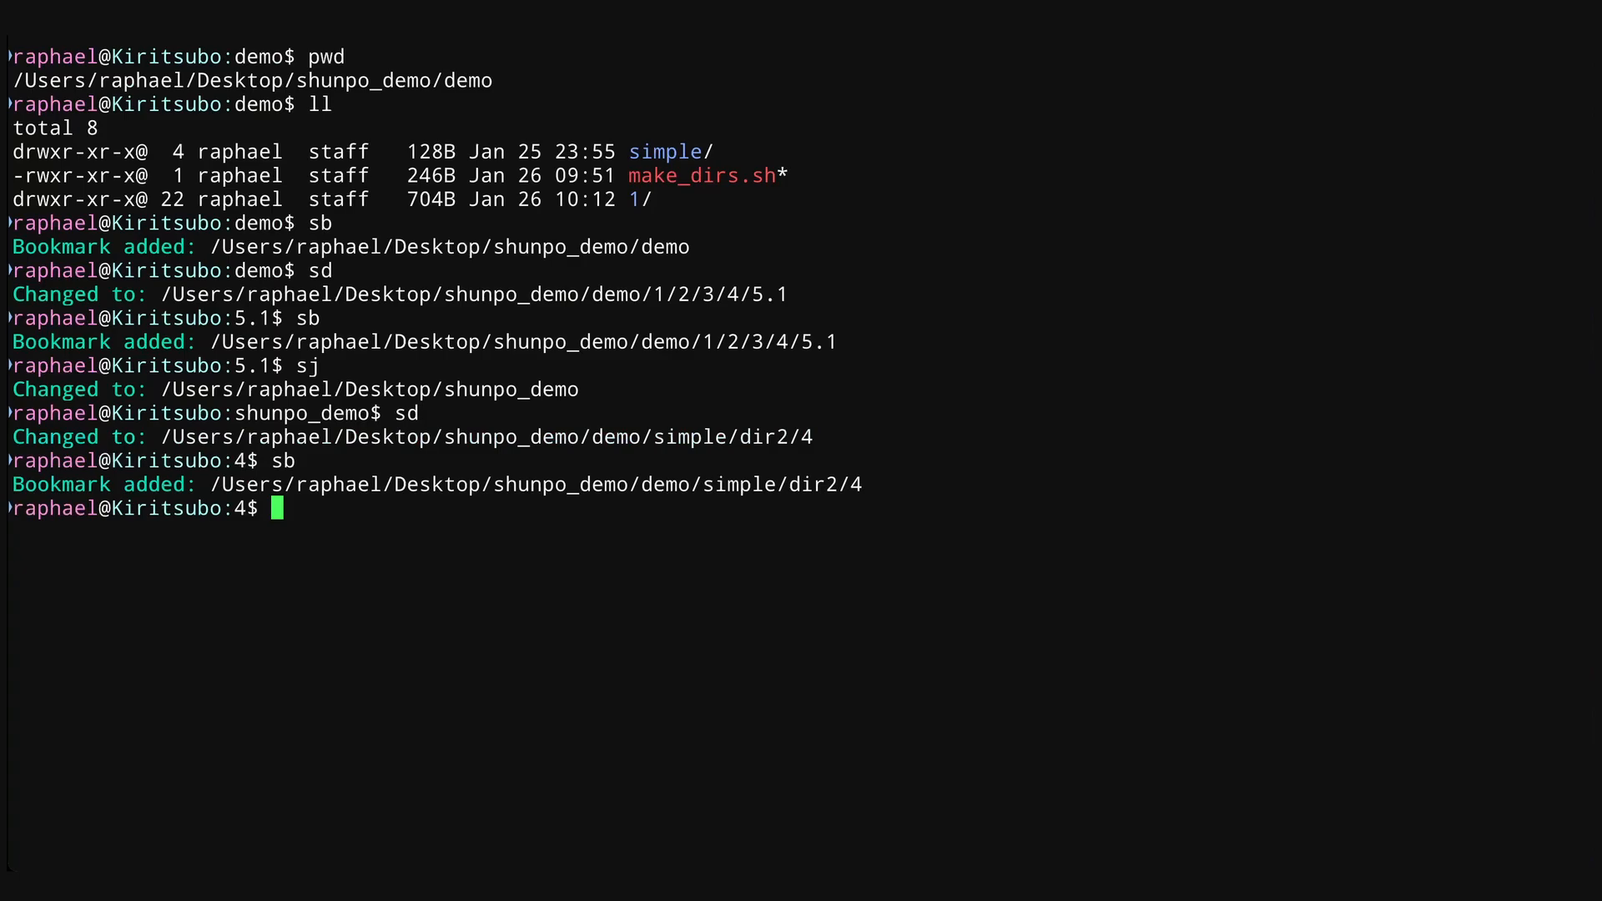
type("sg")
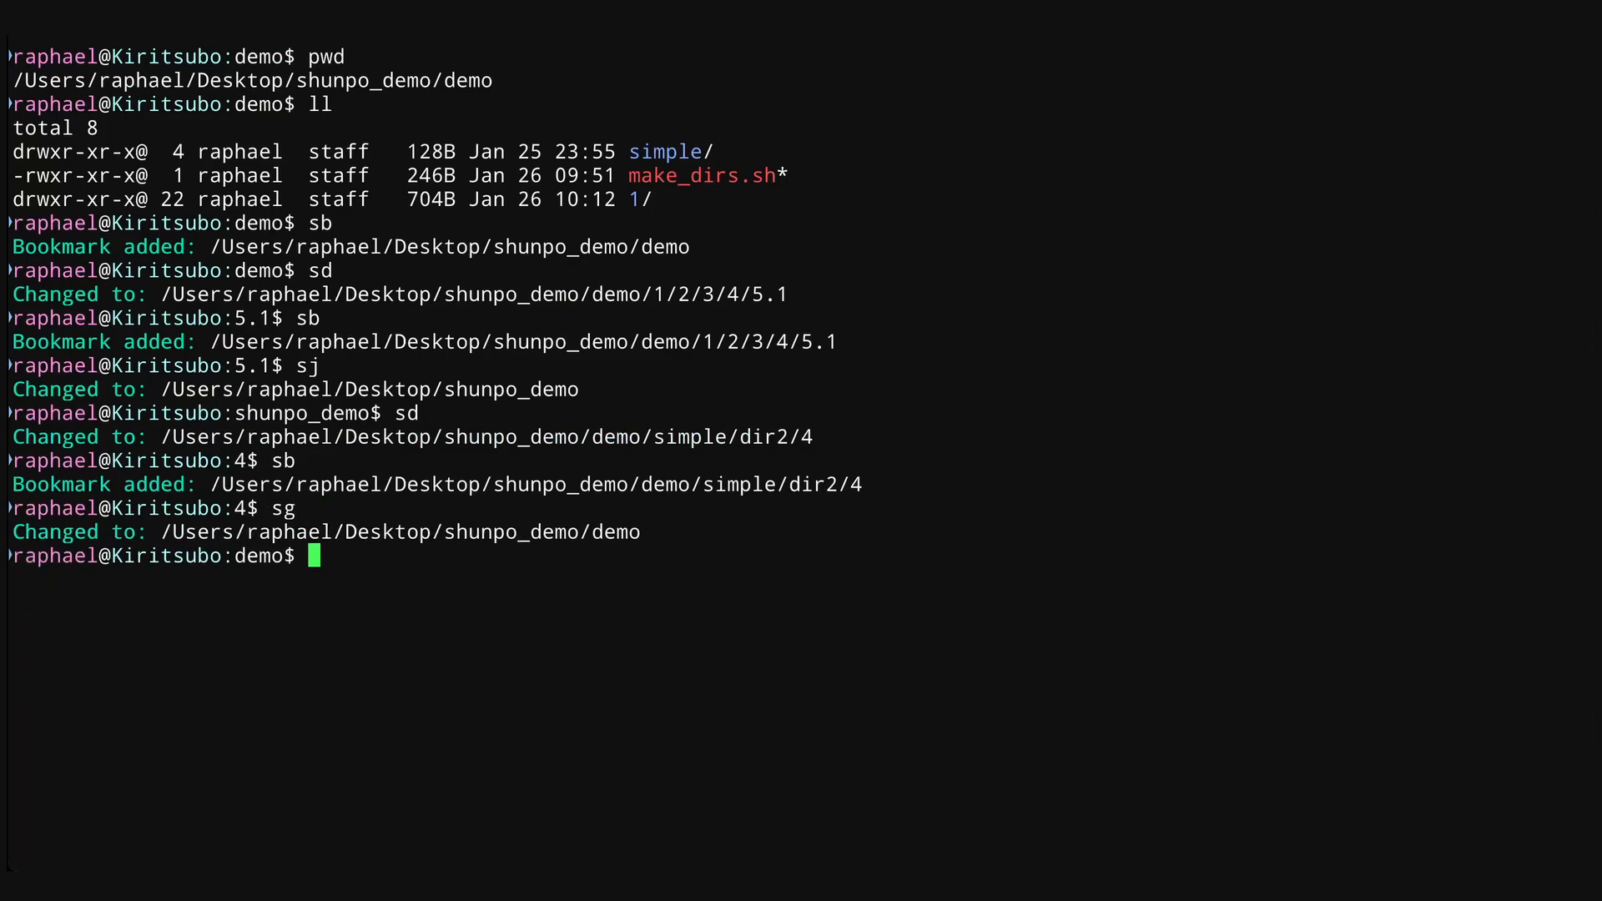
type("sd")
type("sb")
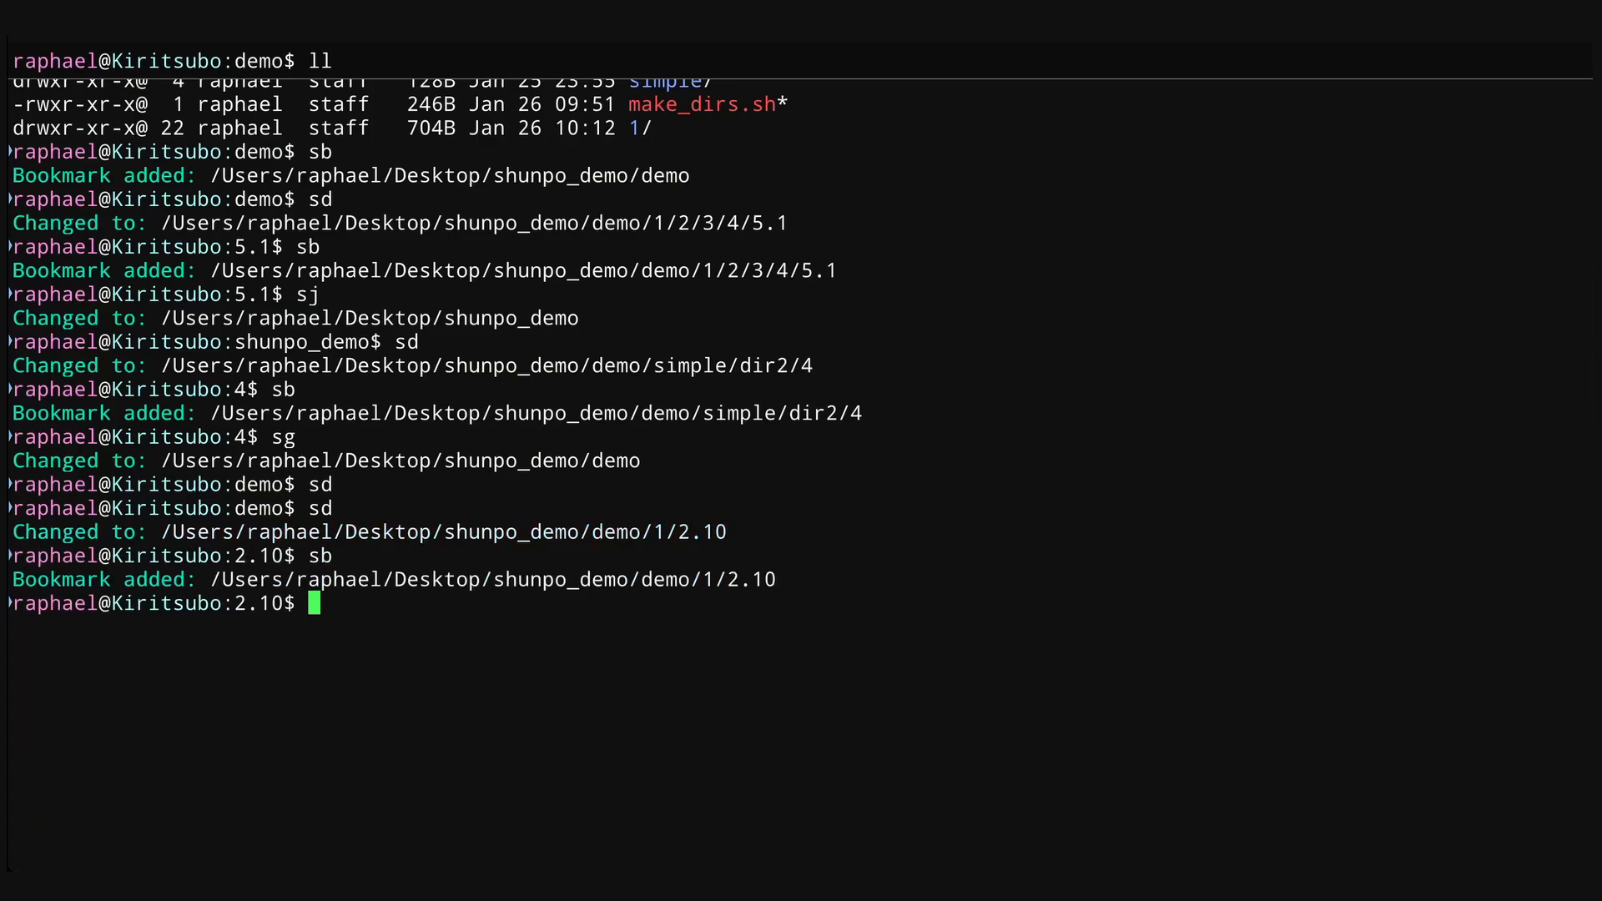
type("sj")
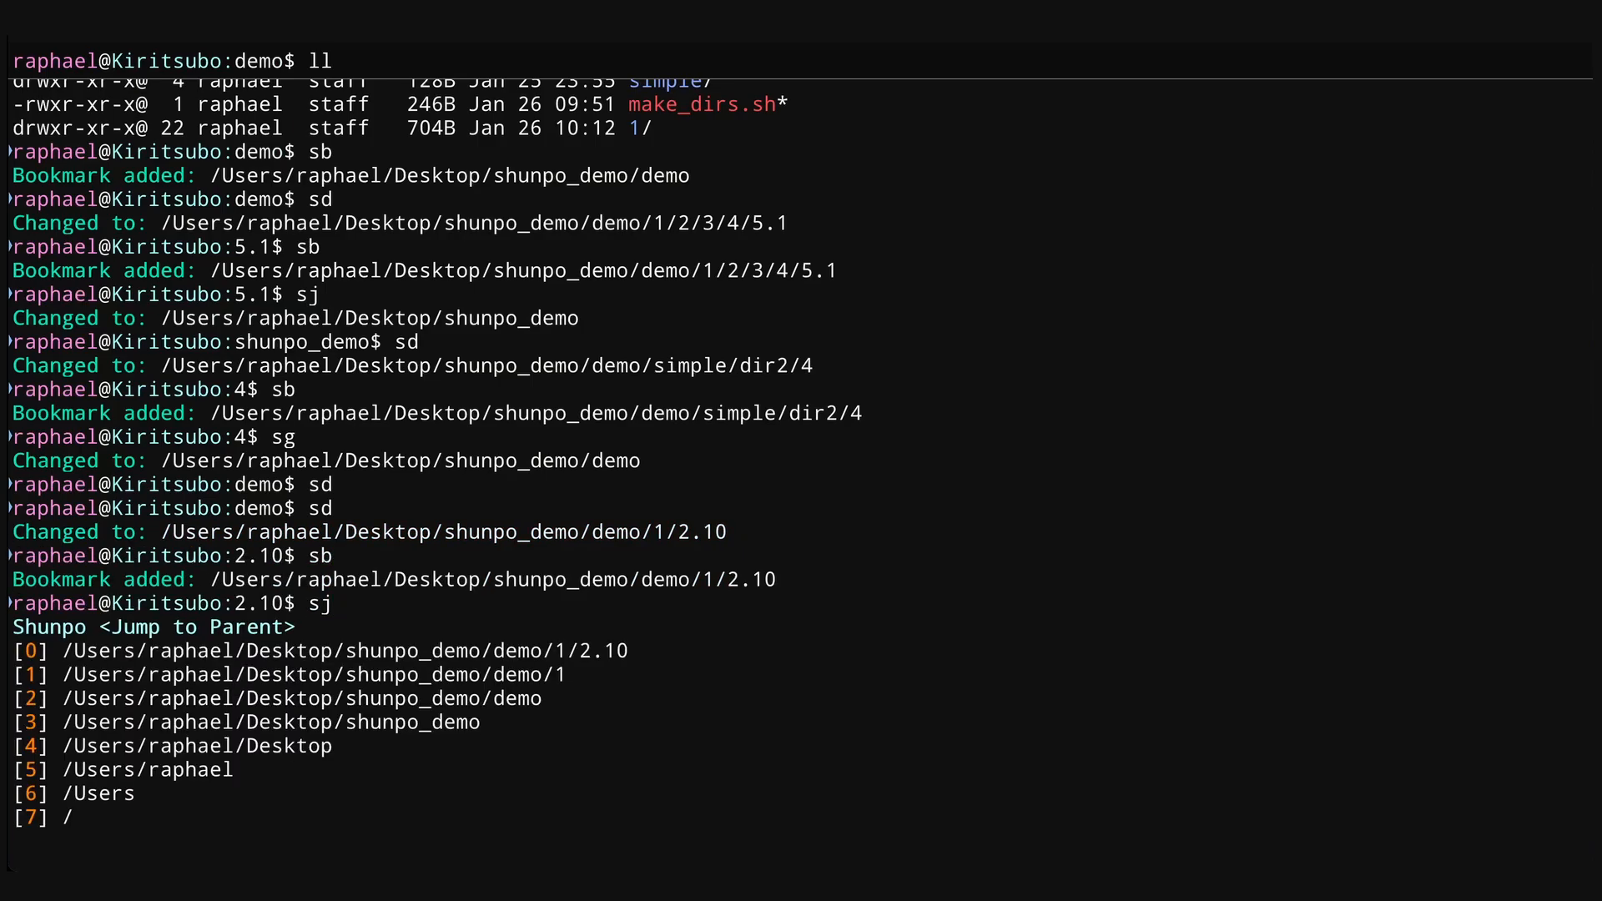
type("sg")
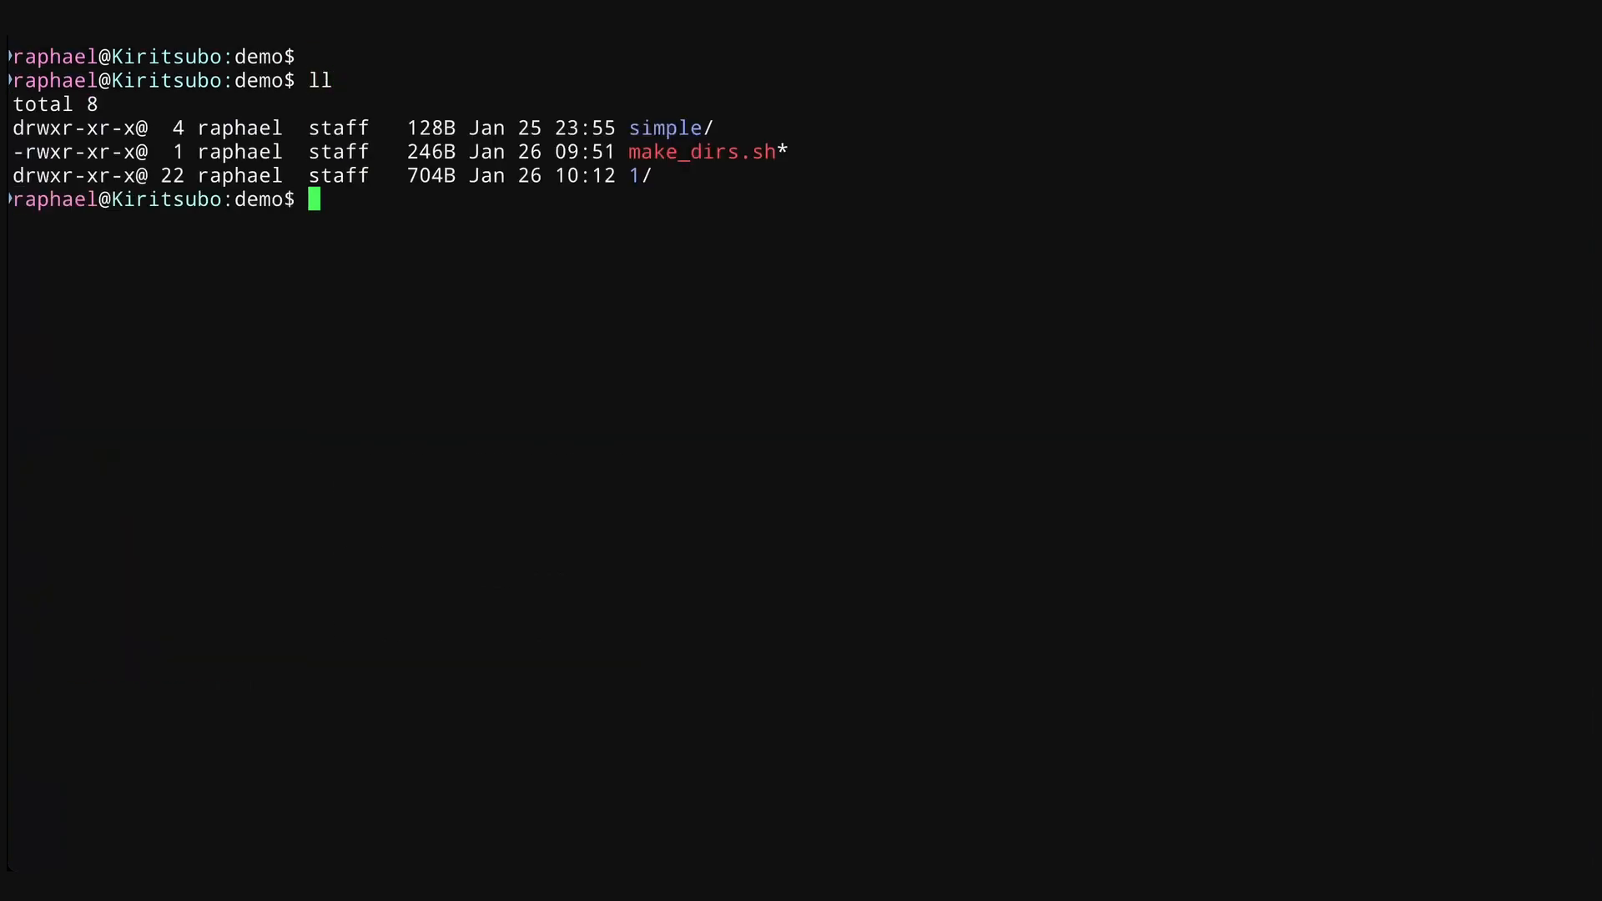
type("sb")
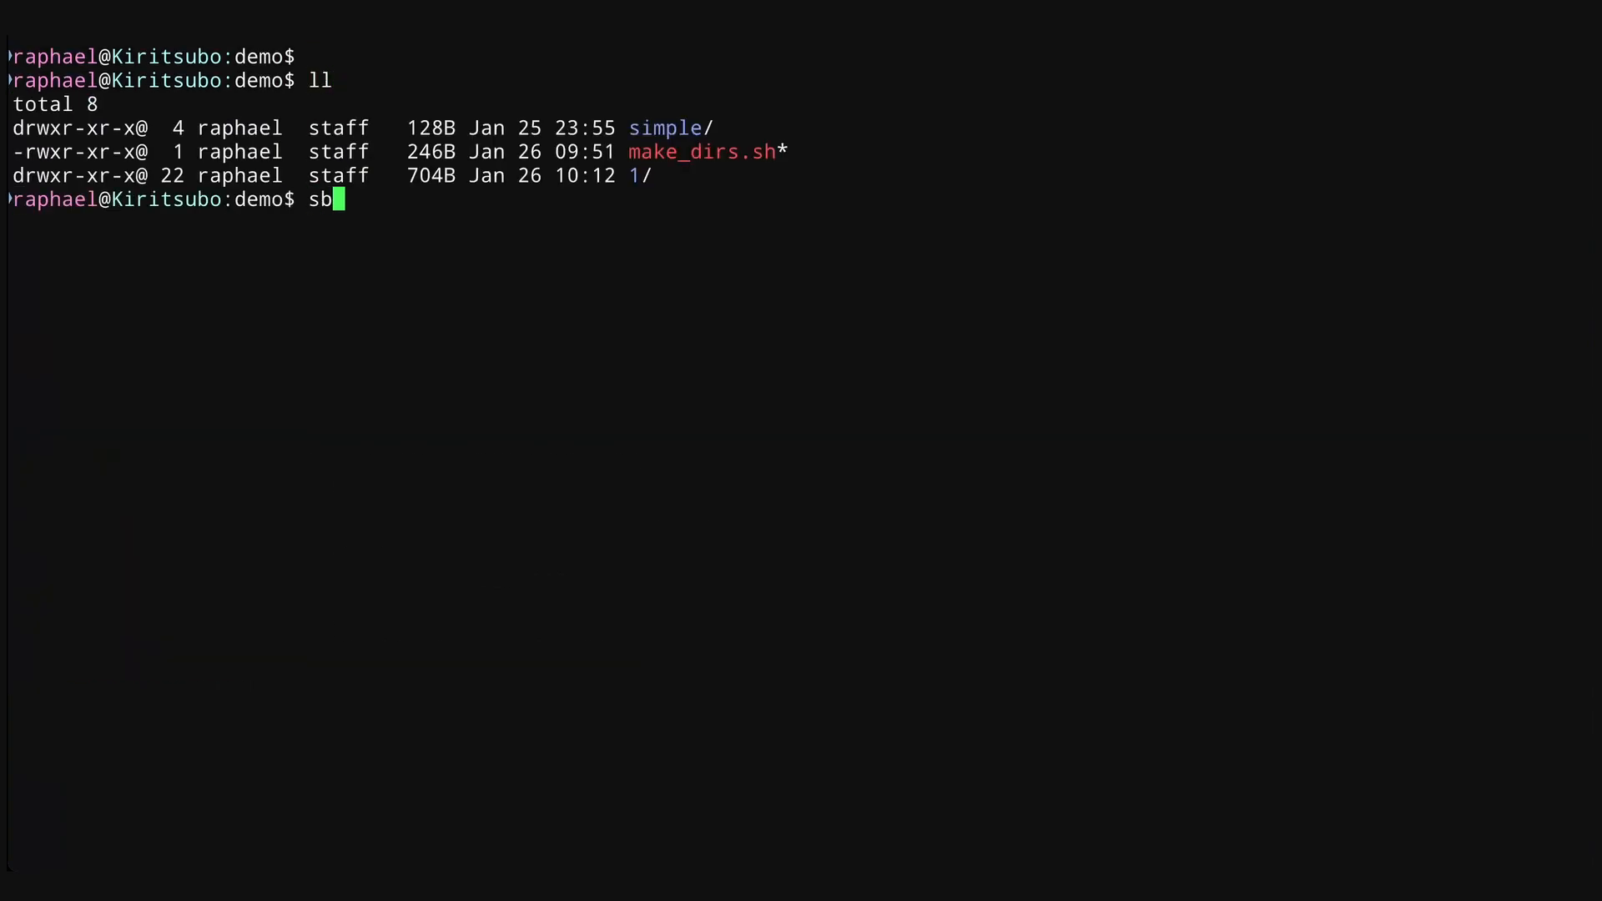
type("sg")
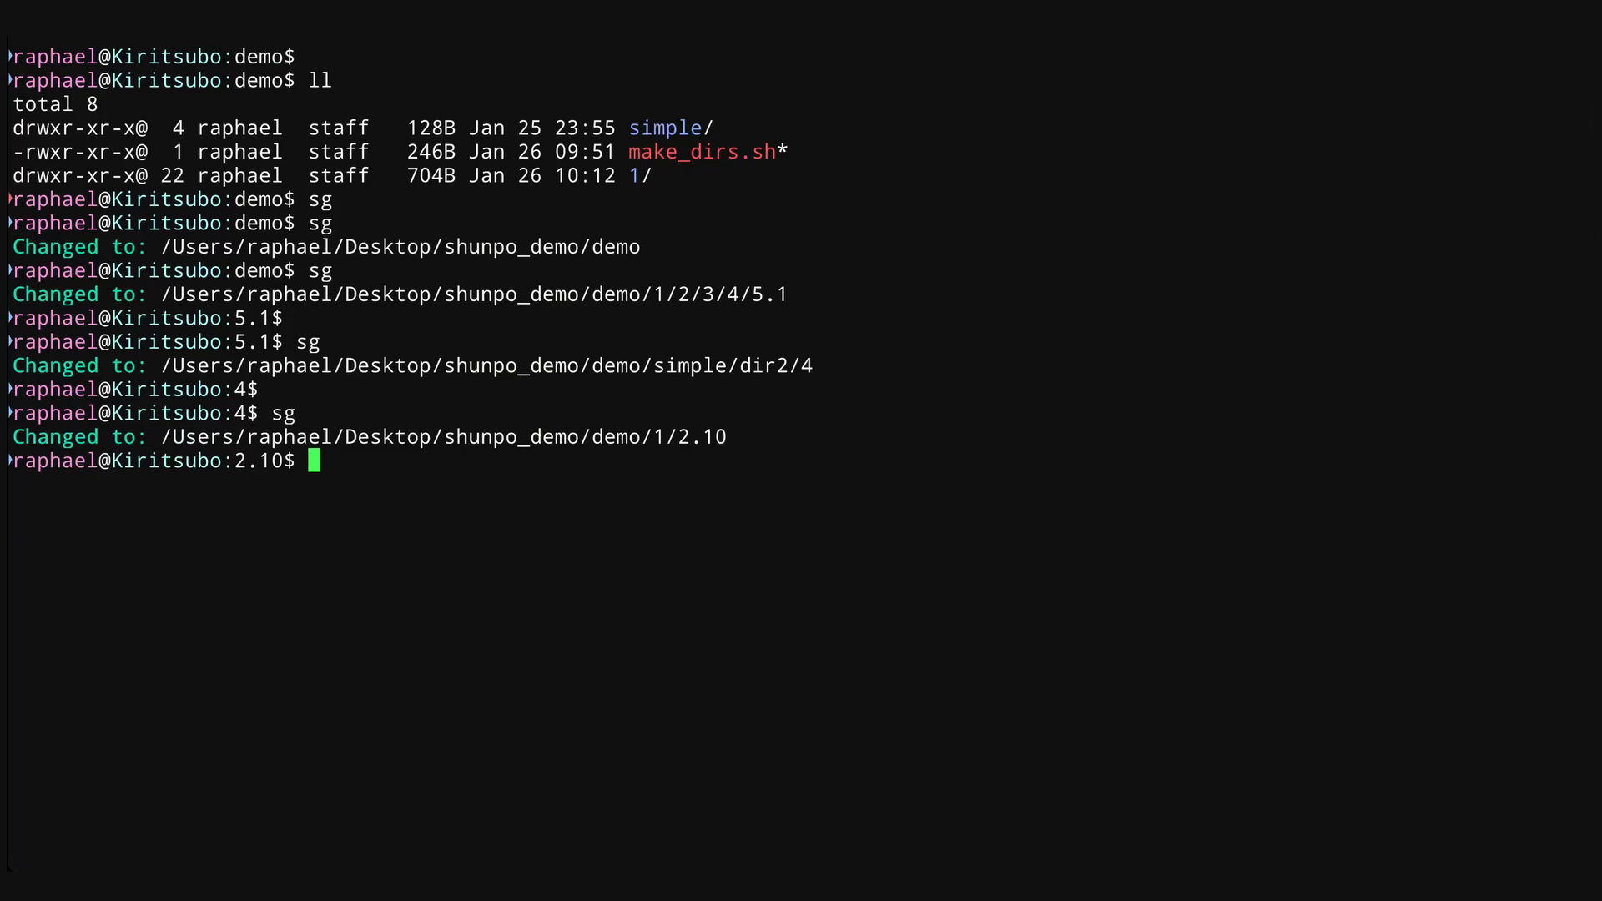
type("sc")
type("sl")
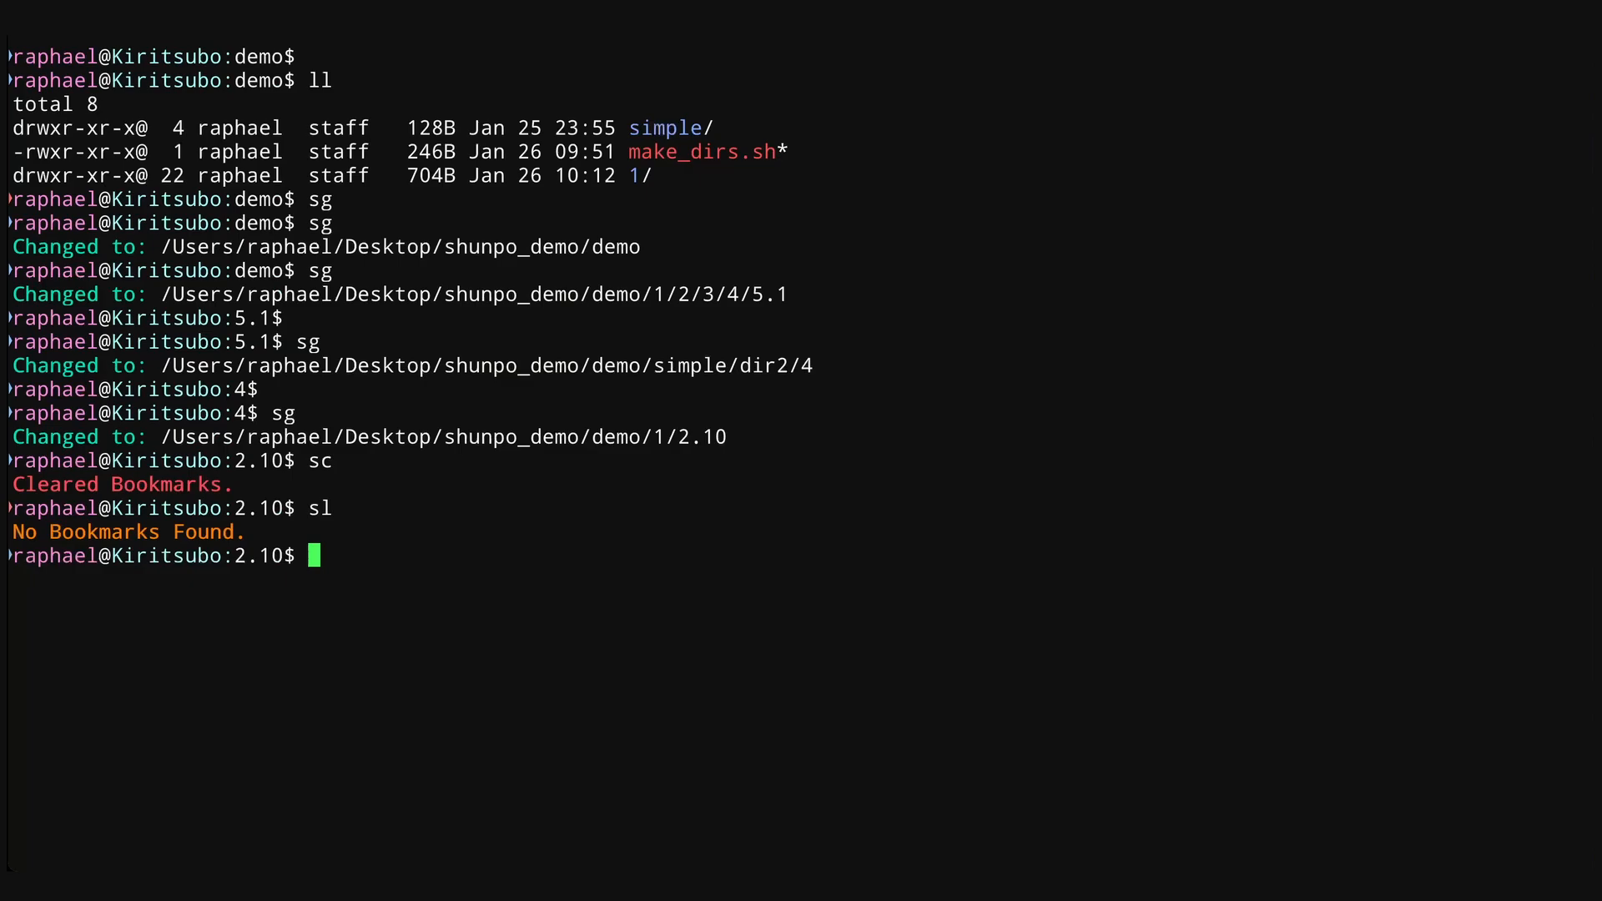